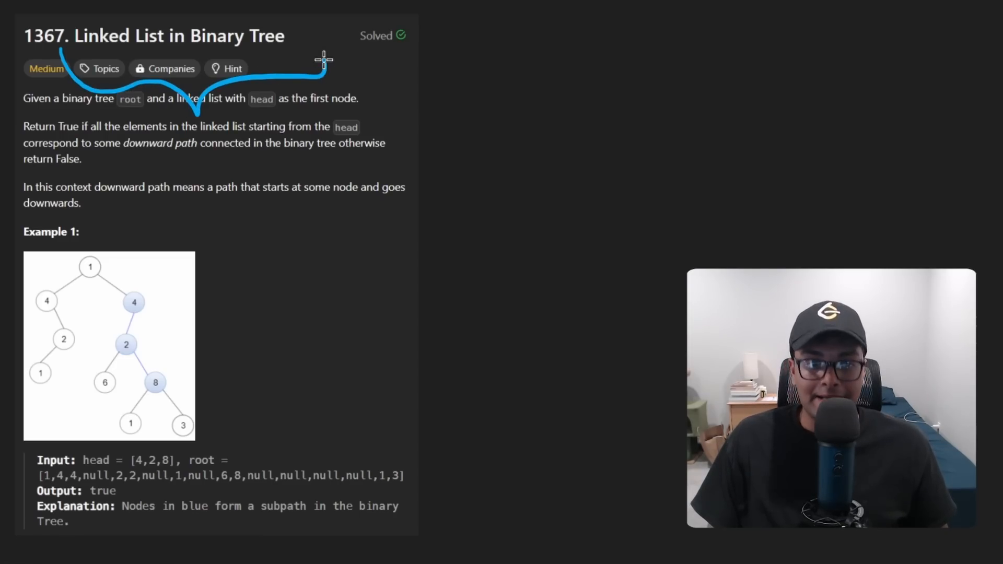
Step: Underline the problem title 'Linked List in Binary Tree' to mark it up
{"action": "left_click_drag", "start_coordinate": [428, 109], "coordinate": [572, 186]}
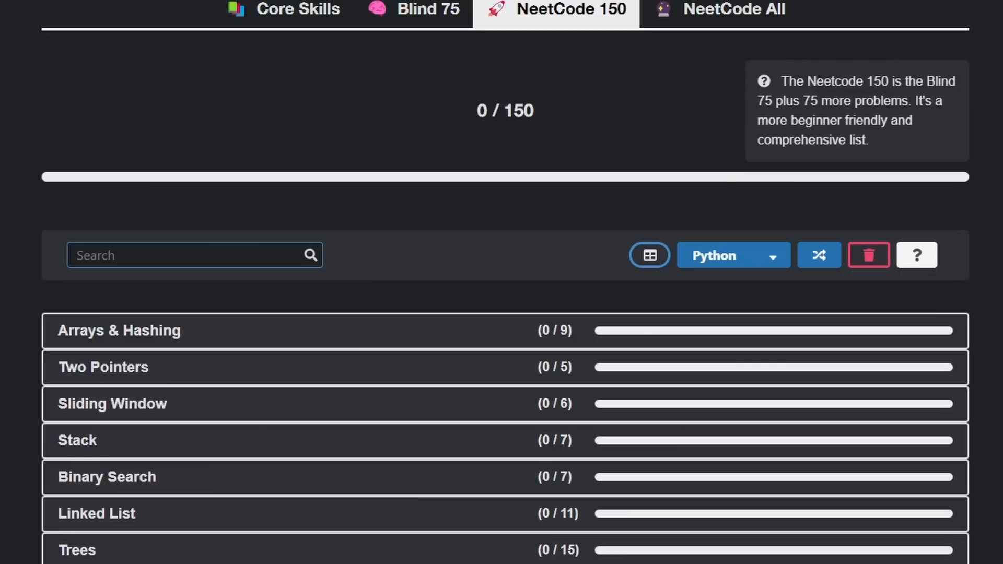
Step: Search the NeetCode 150 problem list for the word 'subtree'
{"action": "left_click", "coordinate": [192, 255]}
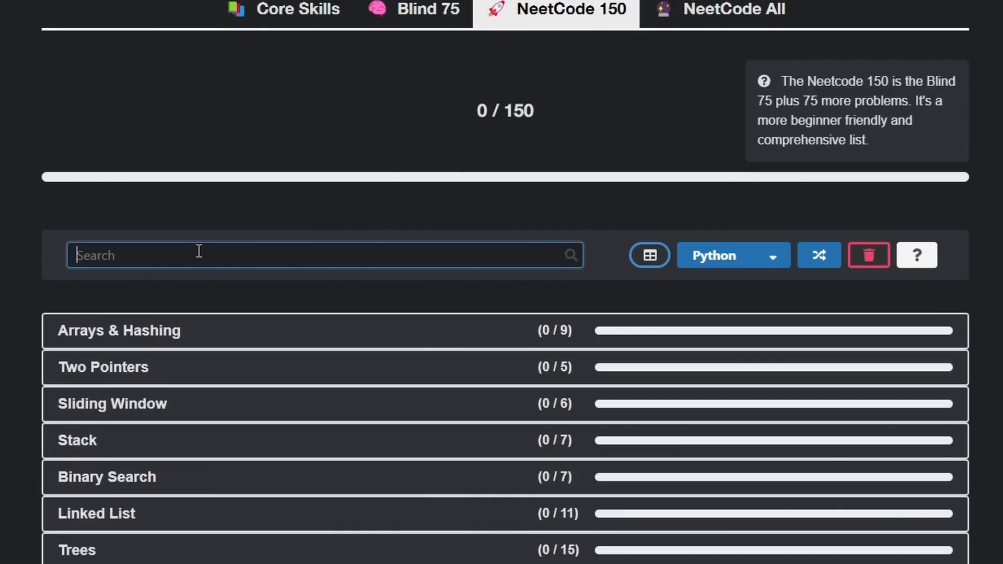
{"action": "type", "text": "subtree"}
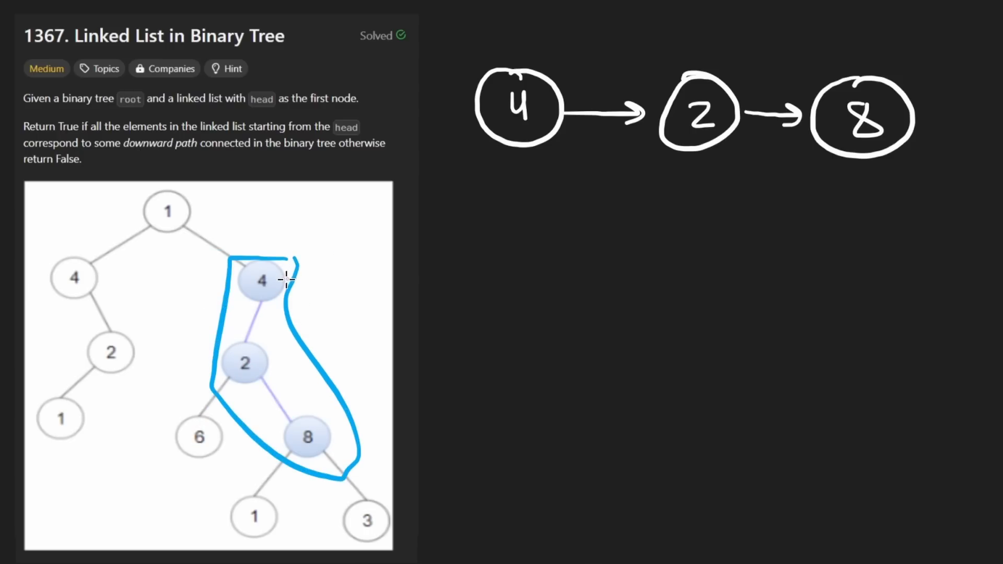
Step: Outline the matching 4, 2, 8 downward path in the example tree
{"action": "left_click_drag", "start_coordinate": [317, 362], "coordinate": [652, 173]}
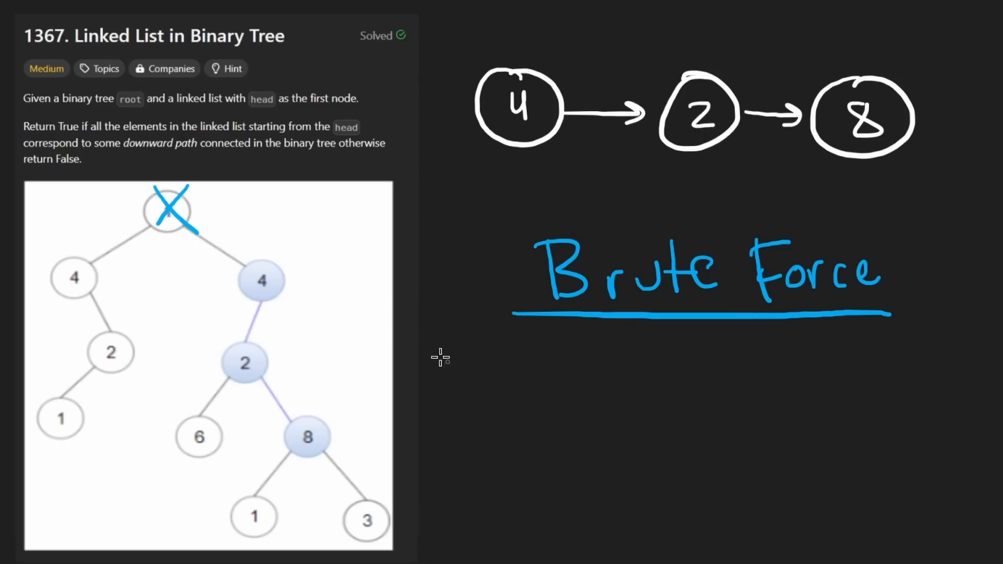
Step: Strike out the drawn linked list and circle each node of the example tree
{"action": "left_click_drag", "start_coordinate": [419, 104], "coordinate": [979, 132]}
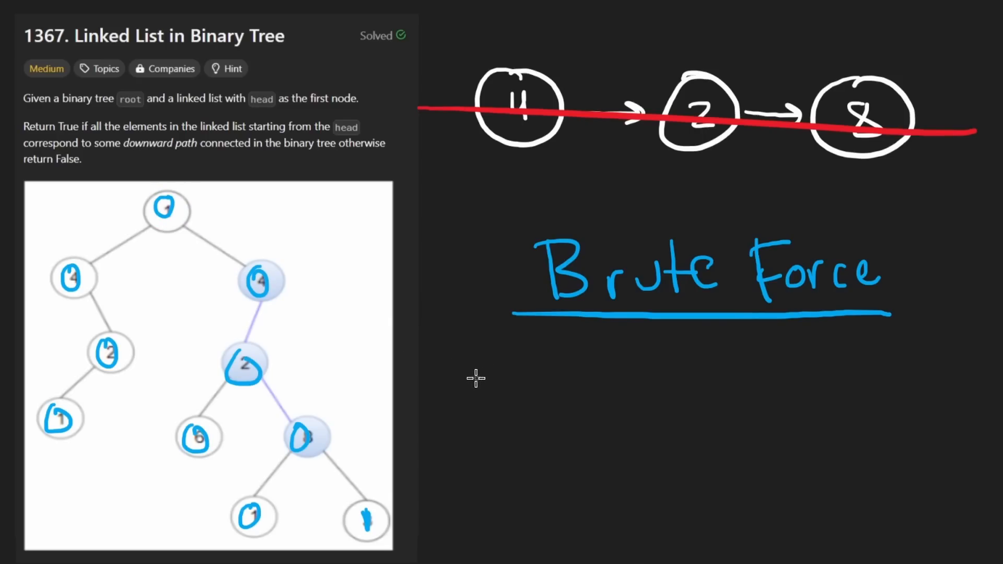
{"action": "left_click_drag", "start_coordinate": [448, 397], "coordinate": [768, 397]}
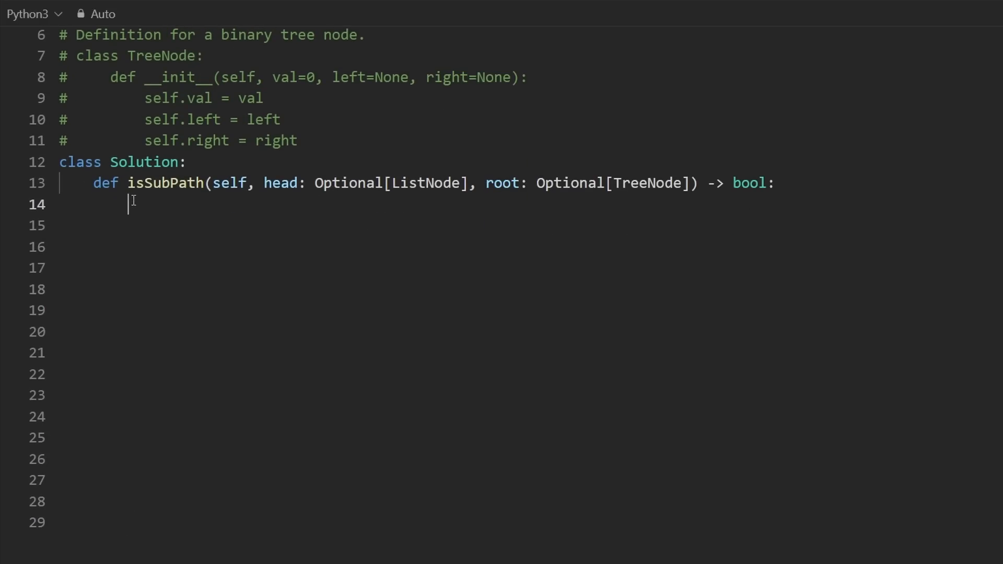
Step: Replace the subtree comment with a nested 'def helper(list_node, tree_node):' signature
{"action": "type", "text": "# subtree of another tree"}
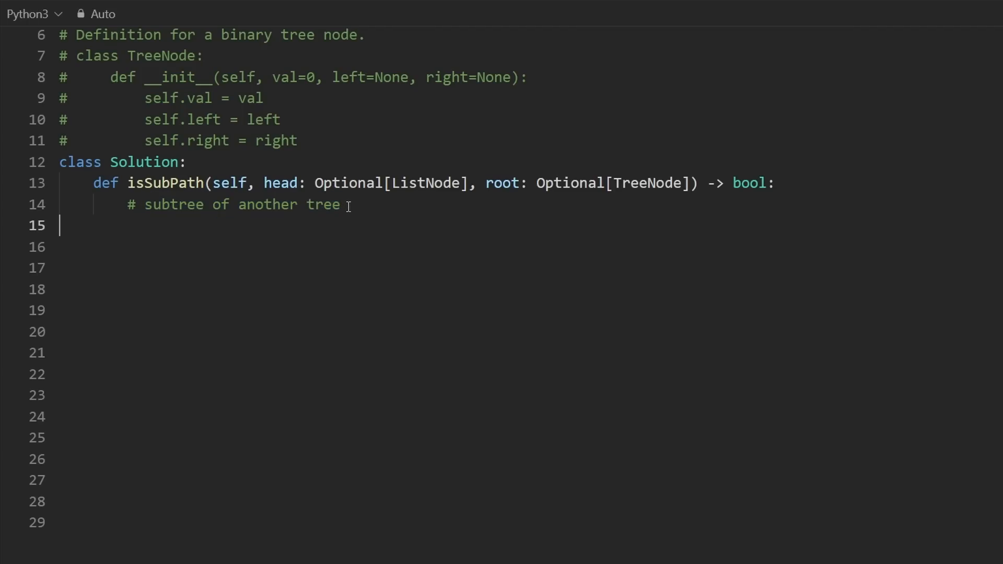
{"action": "left_click_drag", "start_coordinate": [349, 205], "coordinate": [127, 204]}
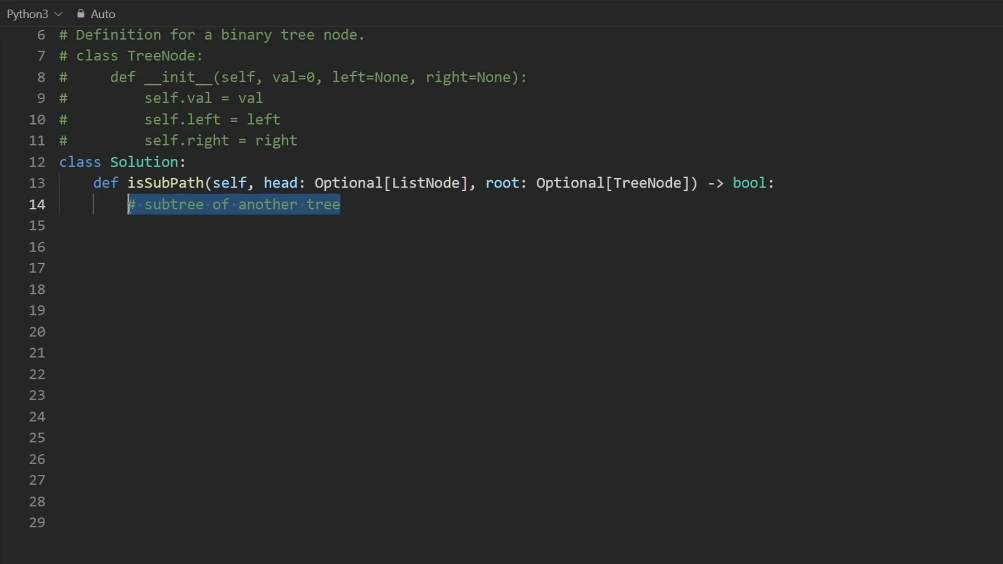
{"action": "type", "text": "def h"}
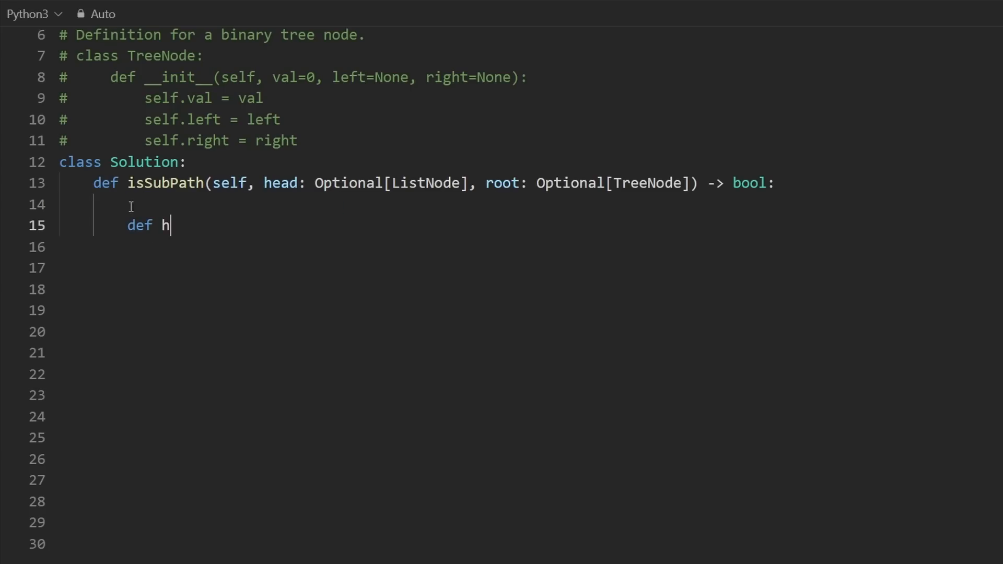
{"action": "type", "text": "elper(l"}
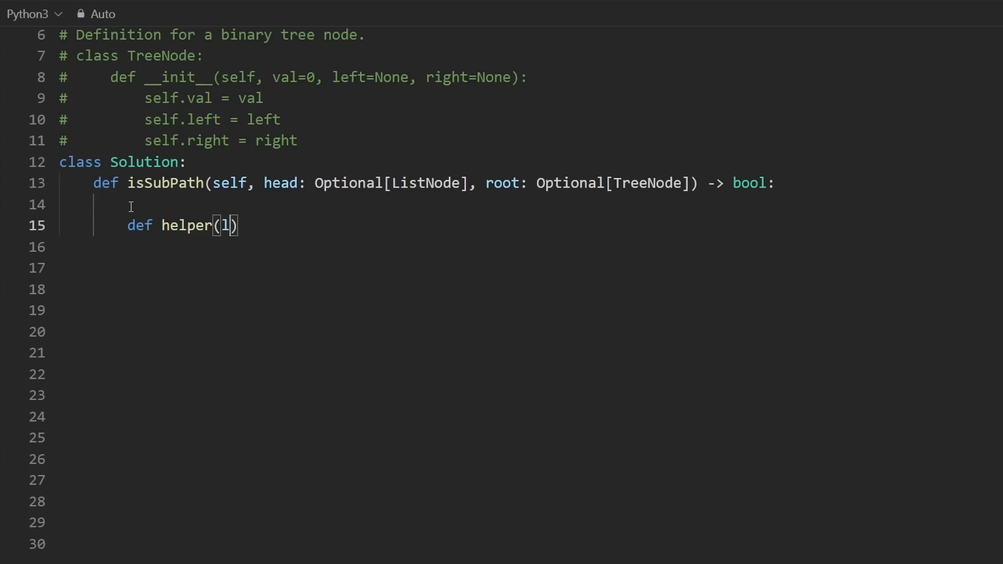
{"action": "type", "text": "list_d"}
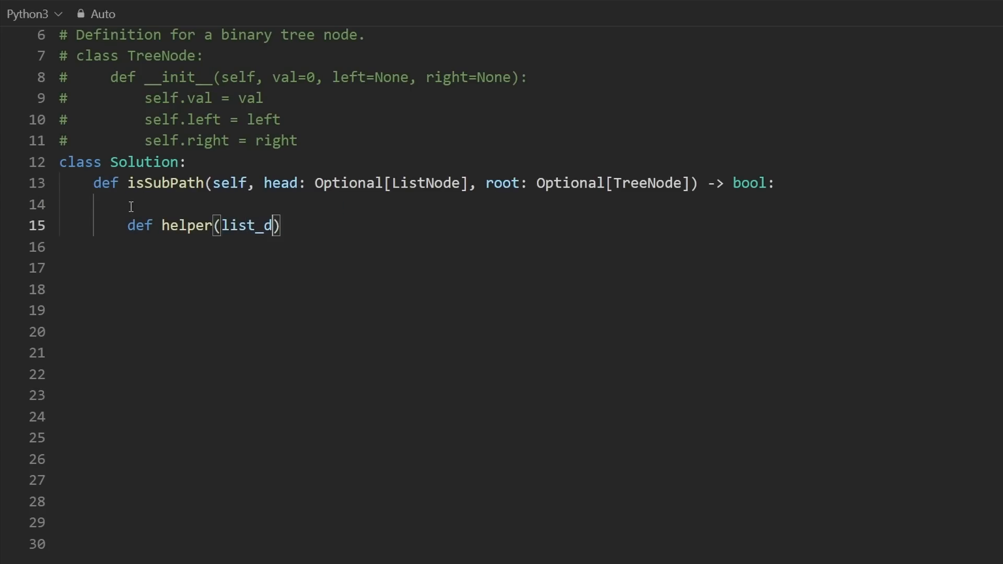
{"action": "type", "text": "ode,"}
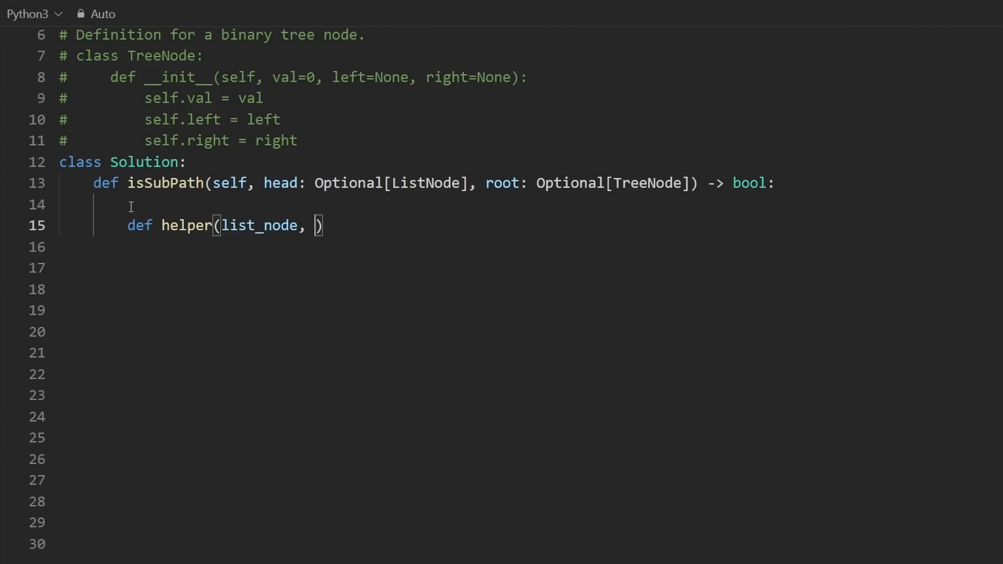
{"action": "type", "text": "tree_n"}
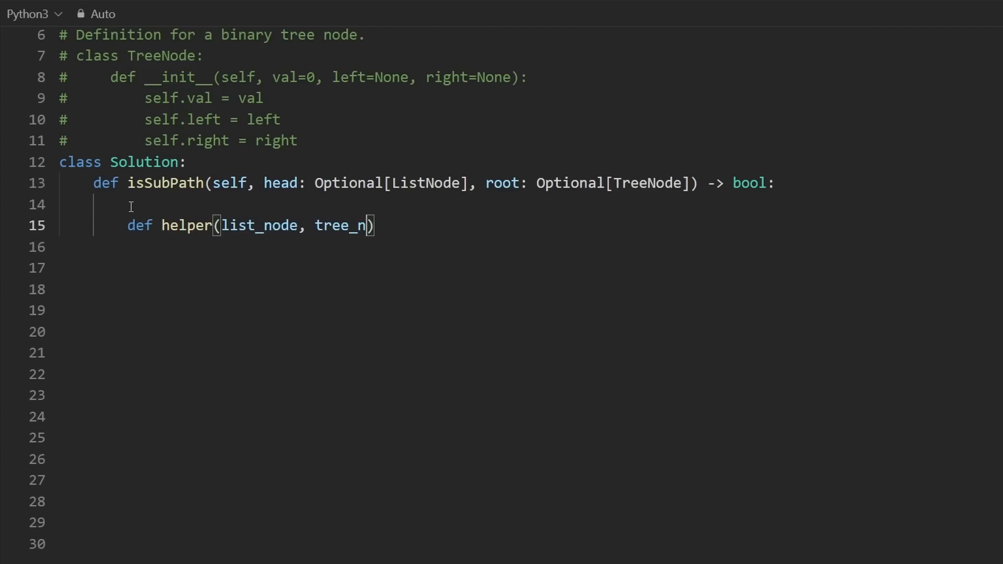
{"action": "type", "text": "ode):"}
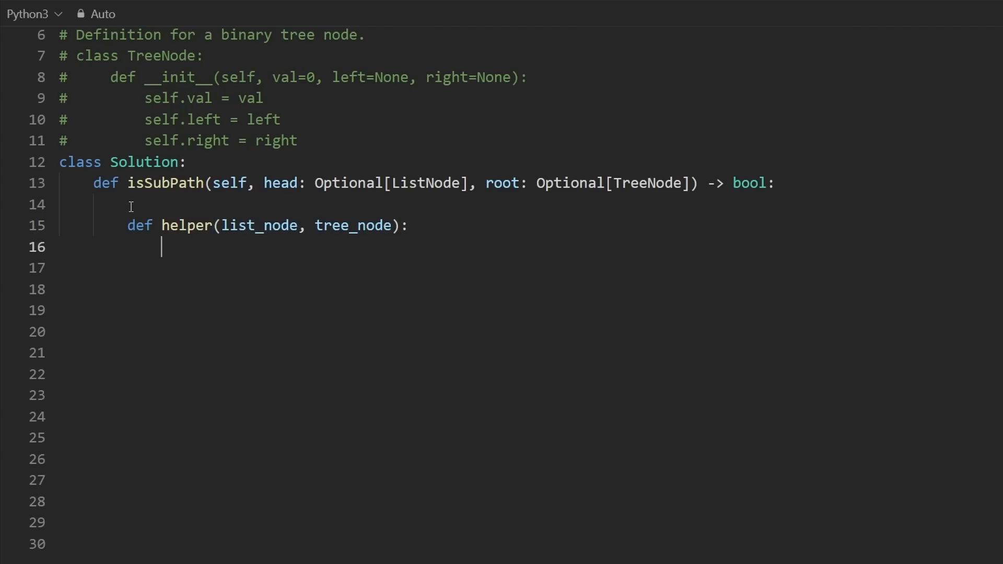
Step: Add the base case 'if not list_node: return True' and highlight it for the exhausted list
{"action": "type", "text": "if not list_"}
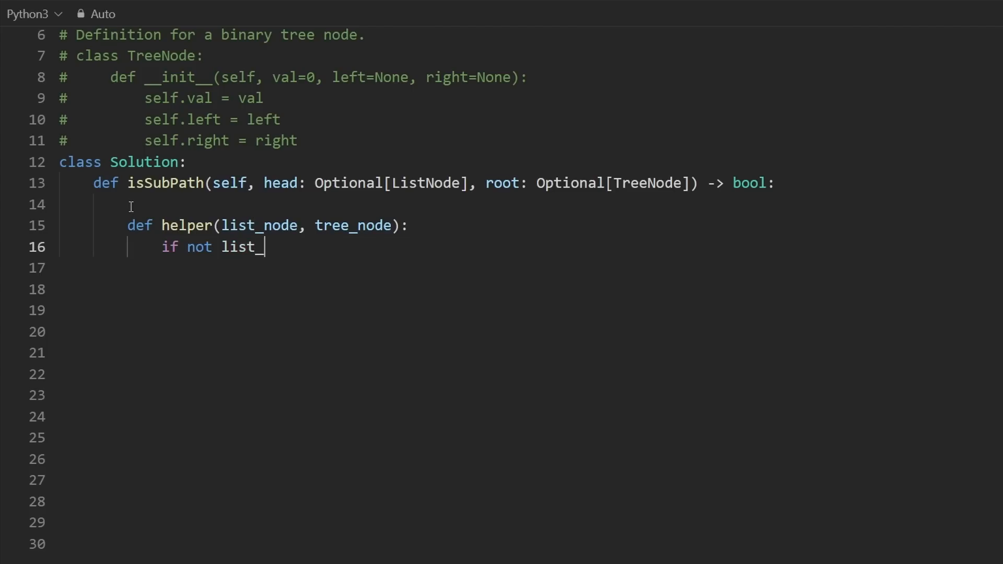
{"action": "type", "text": "node:"}
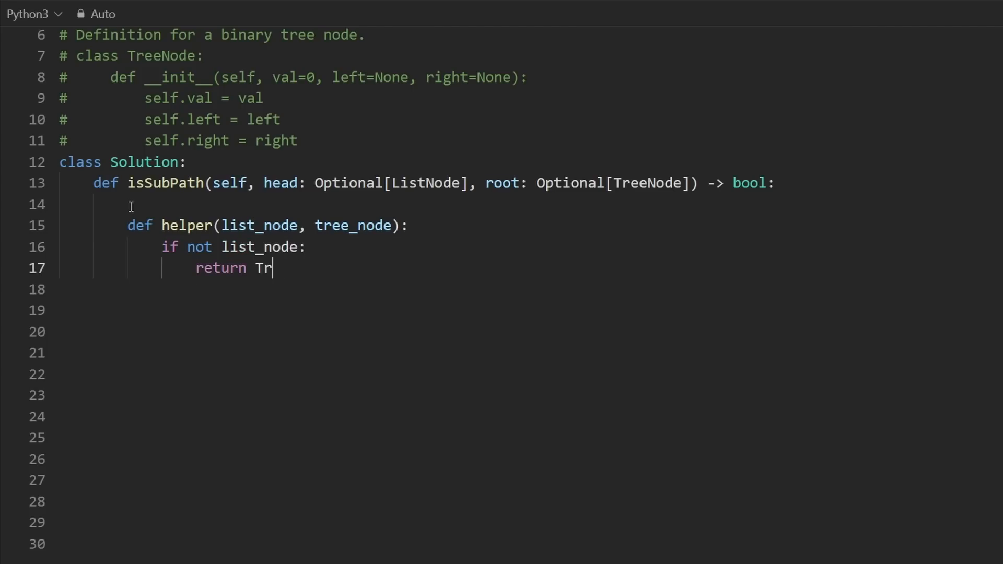
{"action": "type", "text": "ue"}
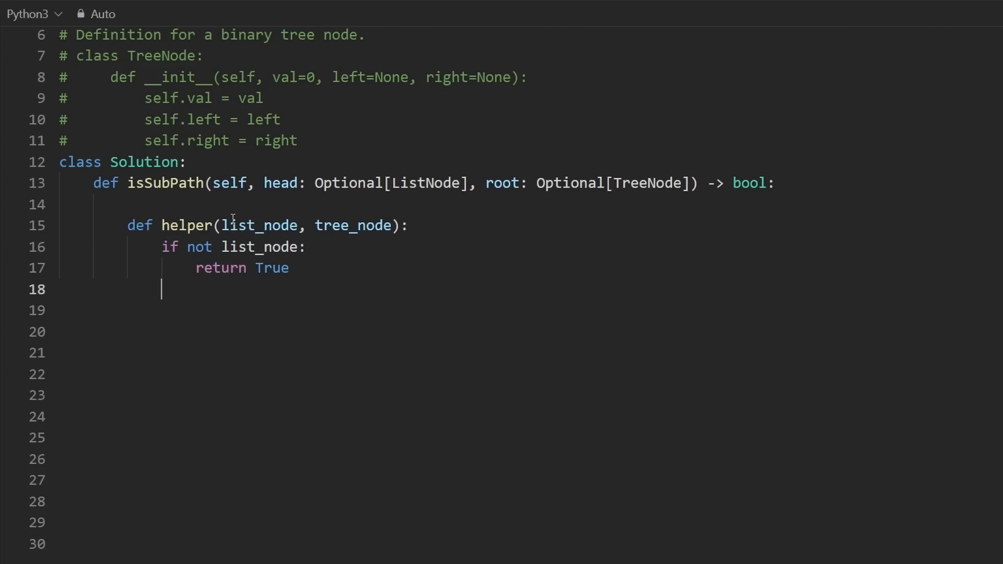
{"action": "double_click", "coordinate": [283, 183]}
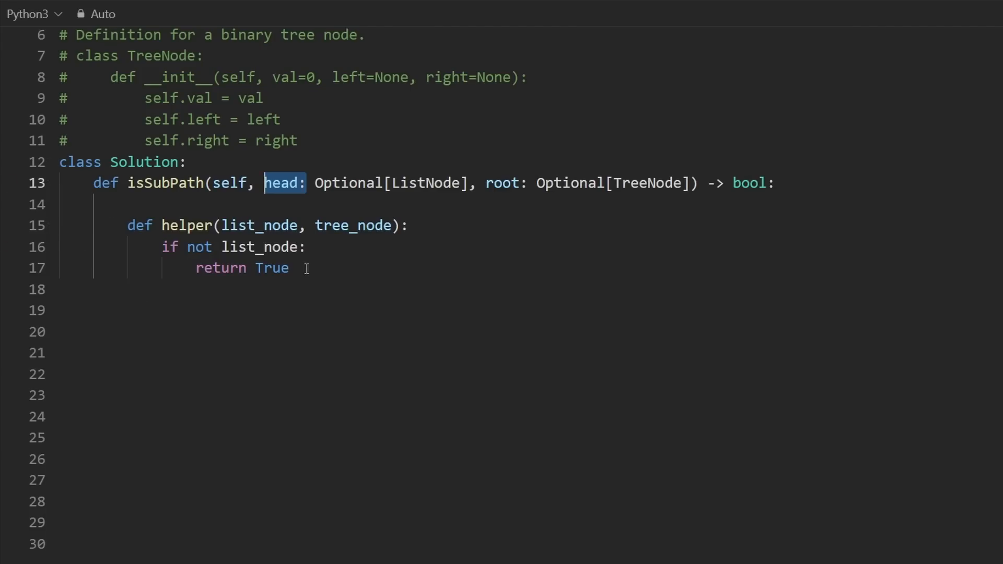
{"action": "left_click_drag", "start_coordinate": [161, 246], "coordinate": [288, 268]}
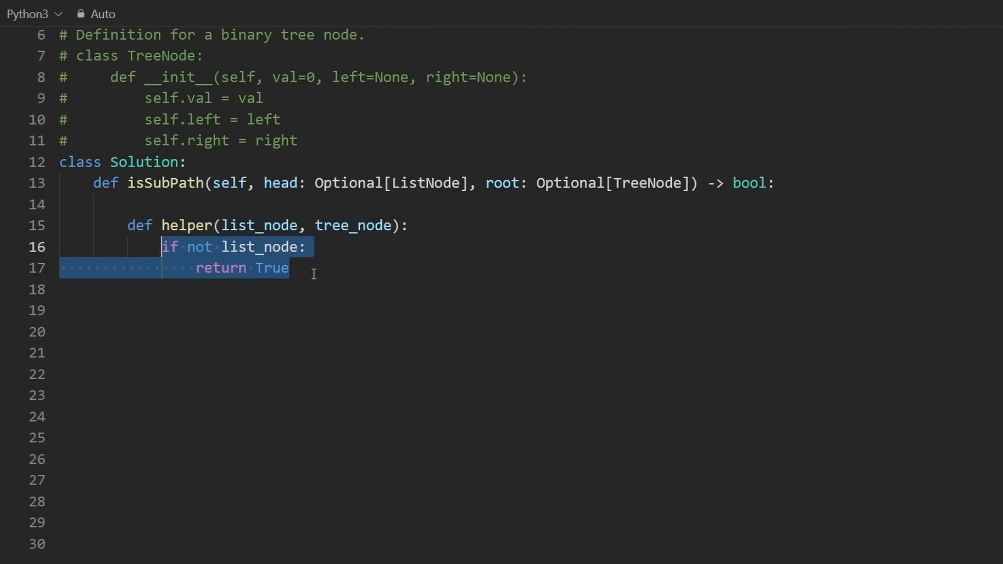
{"action": "left_click", "coordinate": [289, 268]}
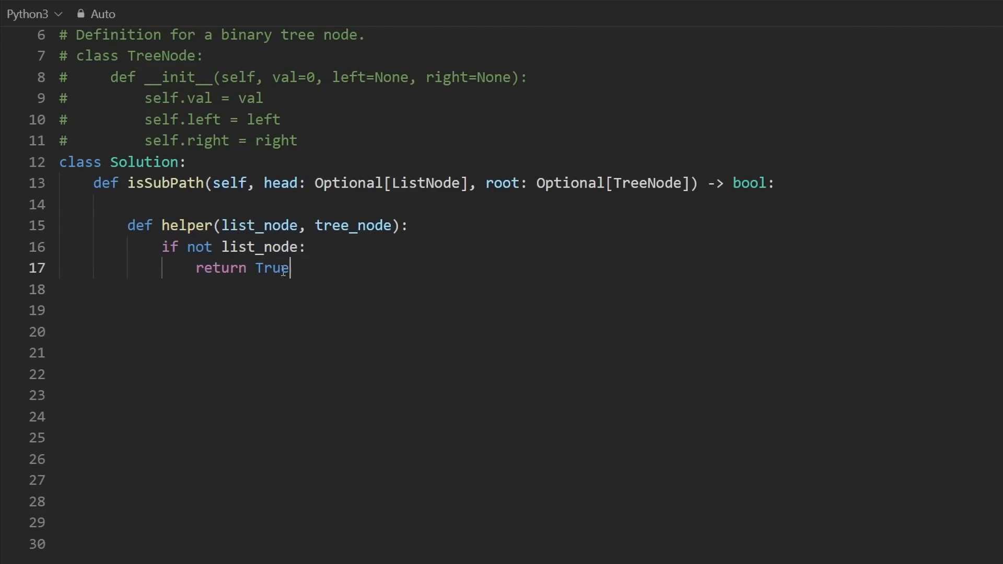
{"action": "double_click", "coordinate": [259, 246]}
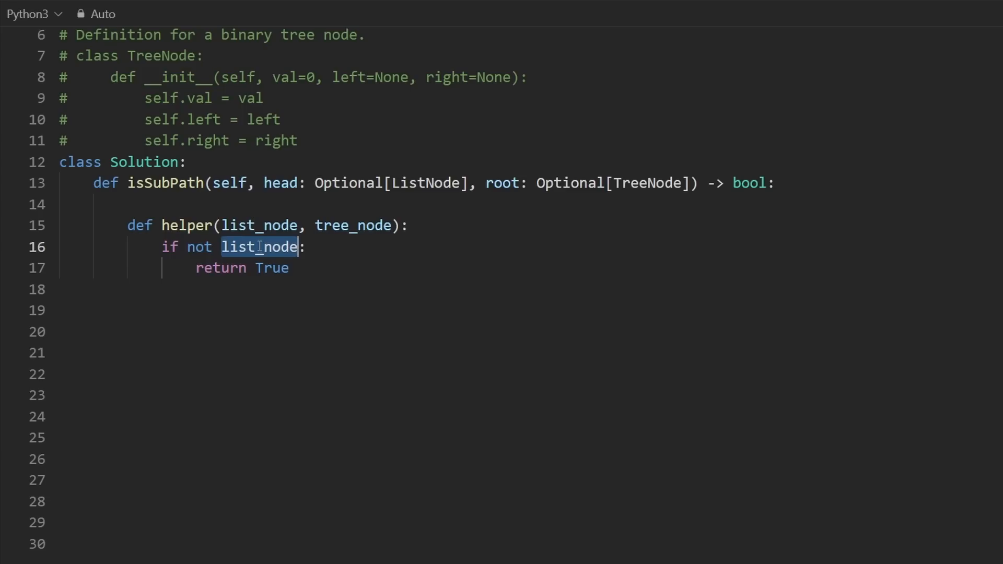
Step: Add 'if not tree_node or list_node.val != tree_node.val: return False' and begin 'return ('
{"action": "type", "text": "if tr"}
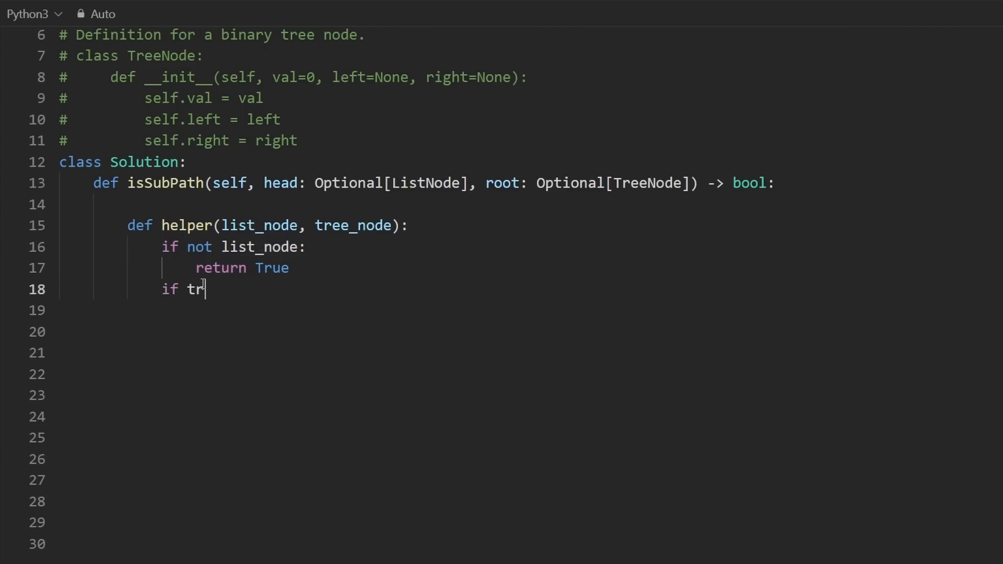
{"action": "type", "text": "ot tree_no"}
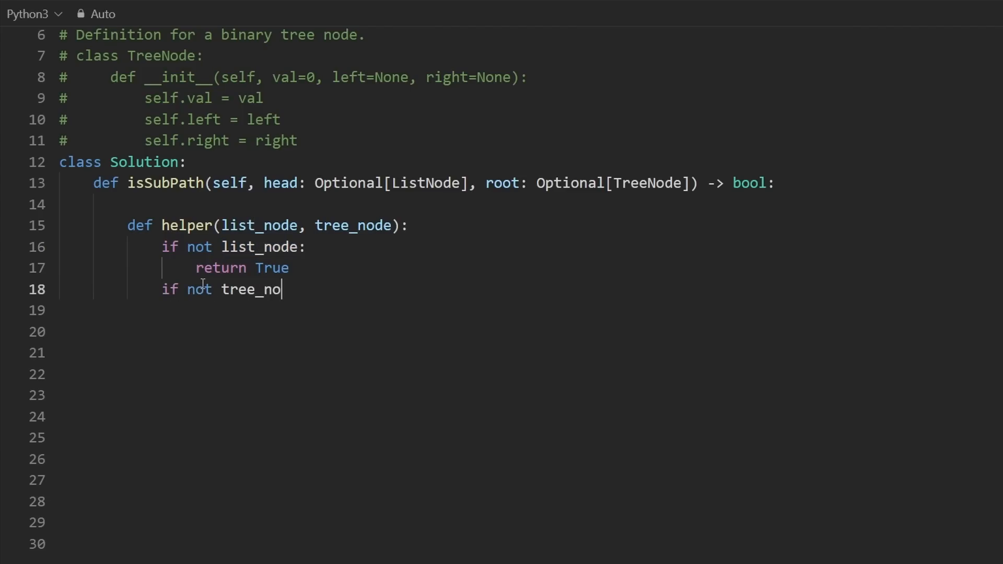
{"action": "type", "text": "de:"}
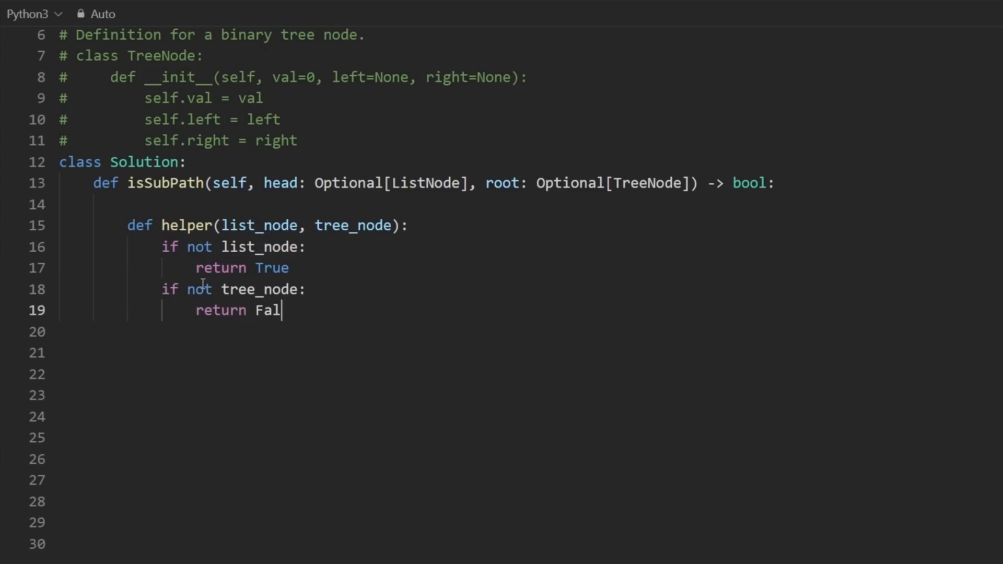
{"action": "type", "text": "se"}
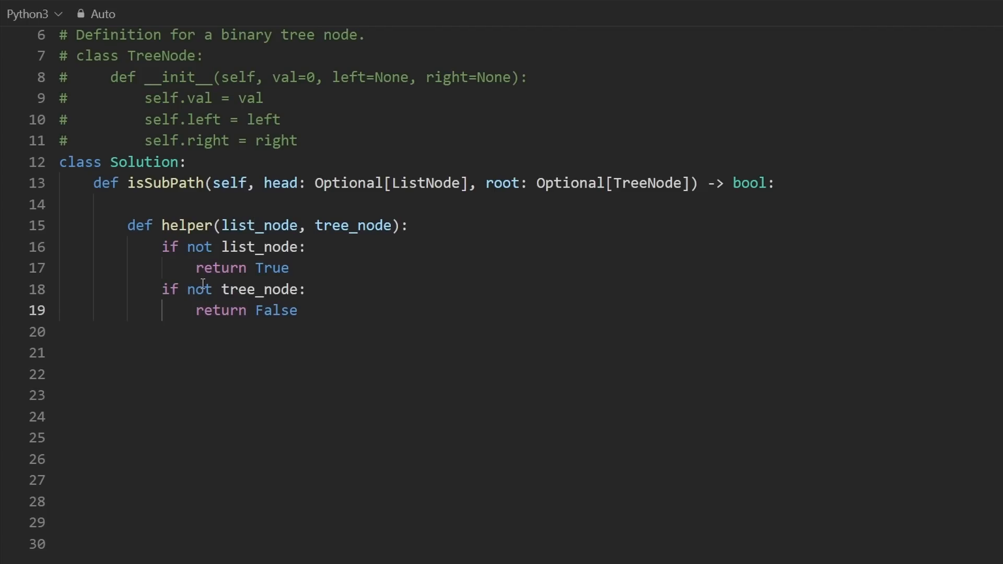
{"action": "double_click", "coordinate": [259, 289]}
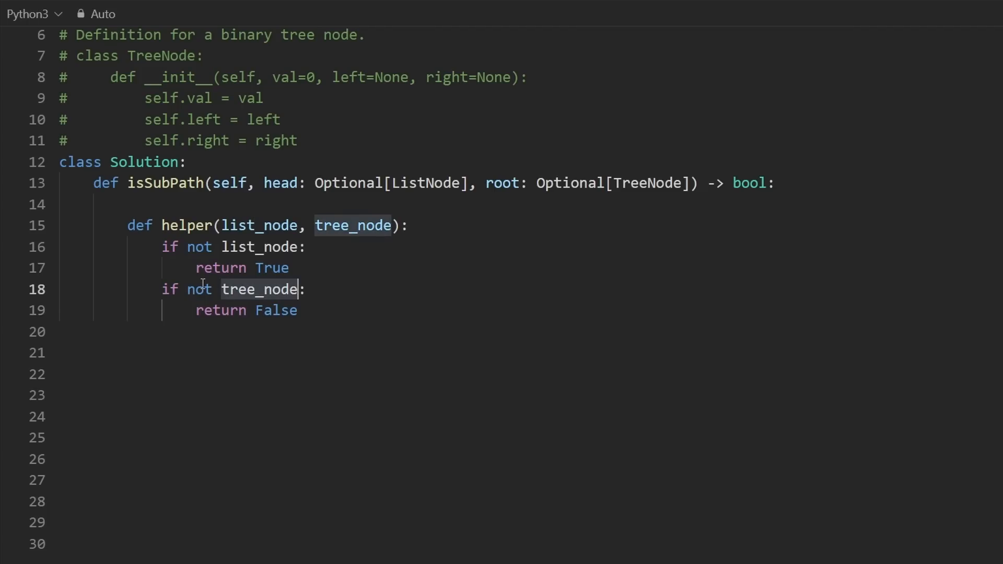
{"action": "type", "text": "or list"}
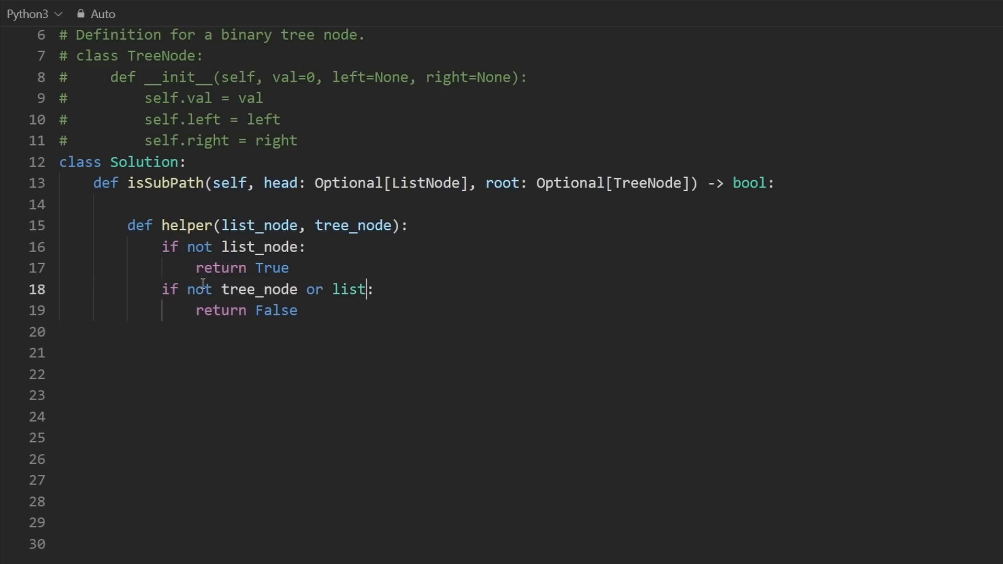
{"action": "type", "text": "_node.val !="}
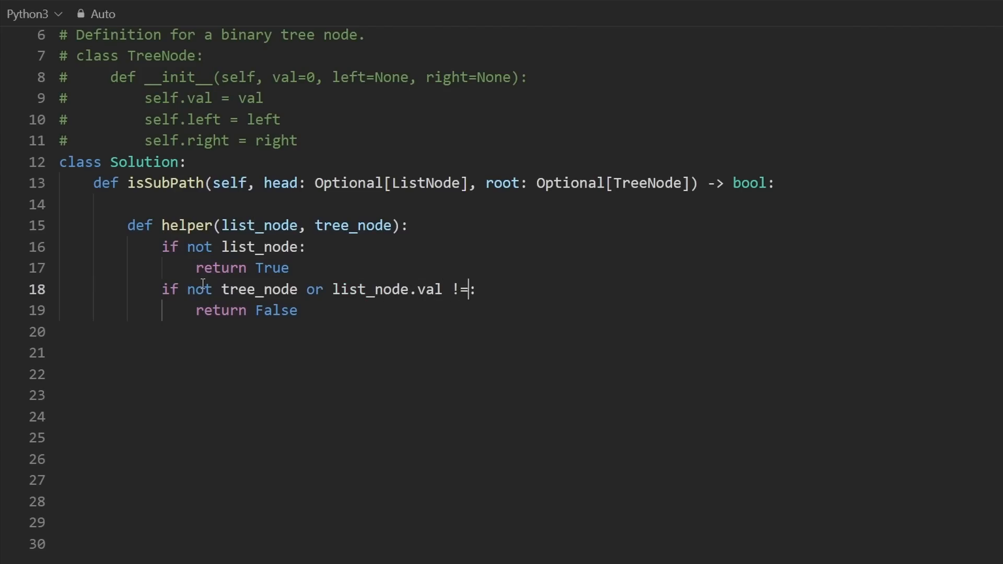
{"action": "type", "text": "tree_node.val"}
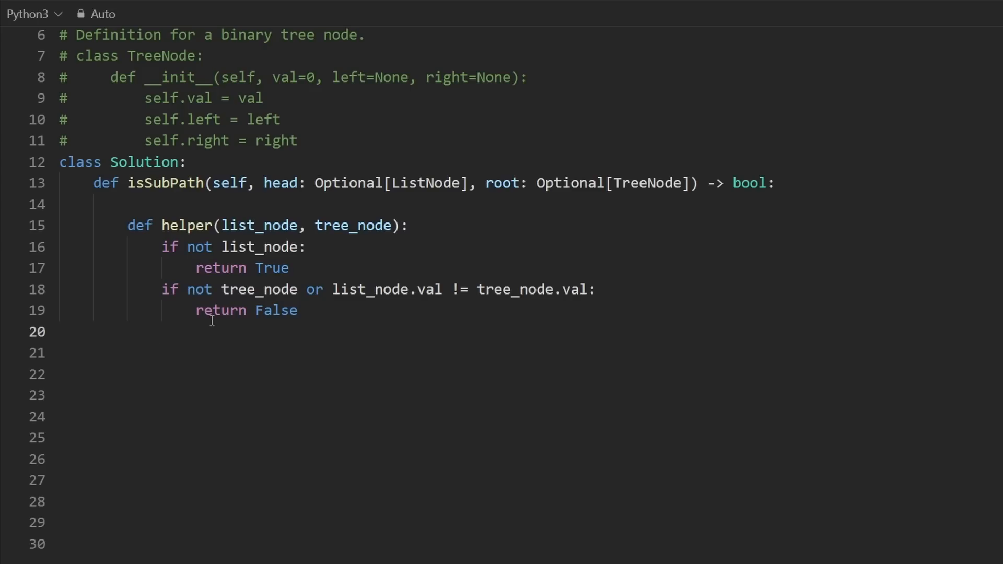
{"action": "type", "text": "return ("}
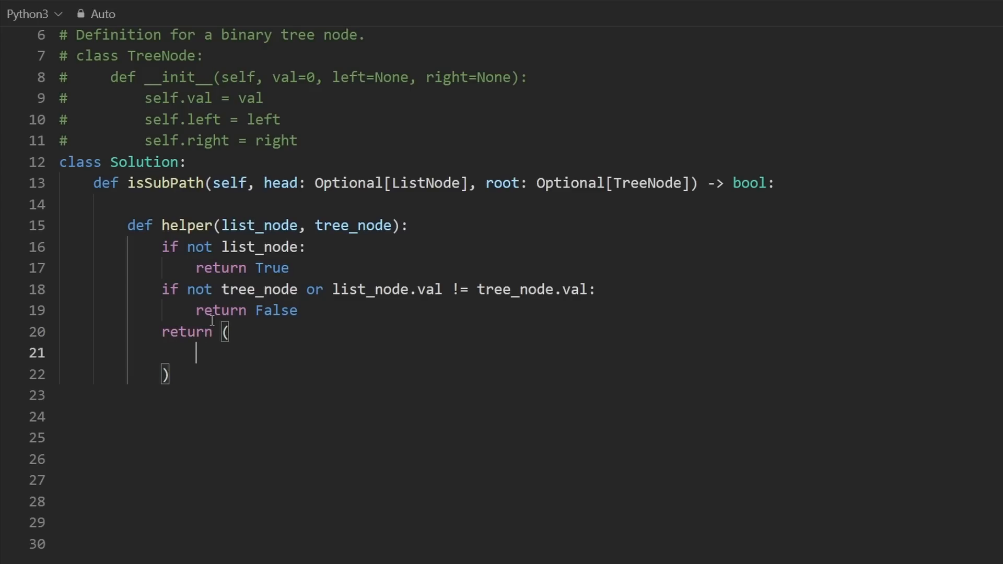
Step: Return helper(list_node.next, tree_node.left) or helper(list_node.next, tree_node.right), emphasising the right-child call
{"action": "type", "text": "he"}
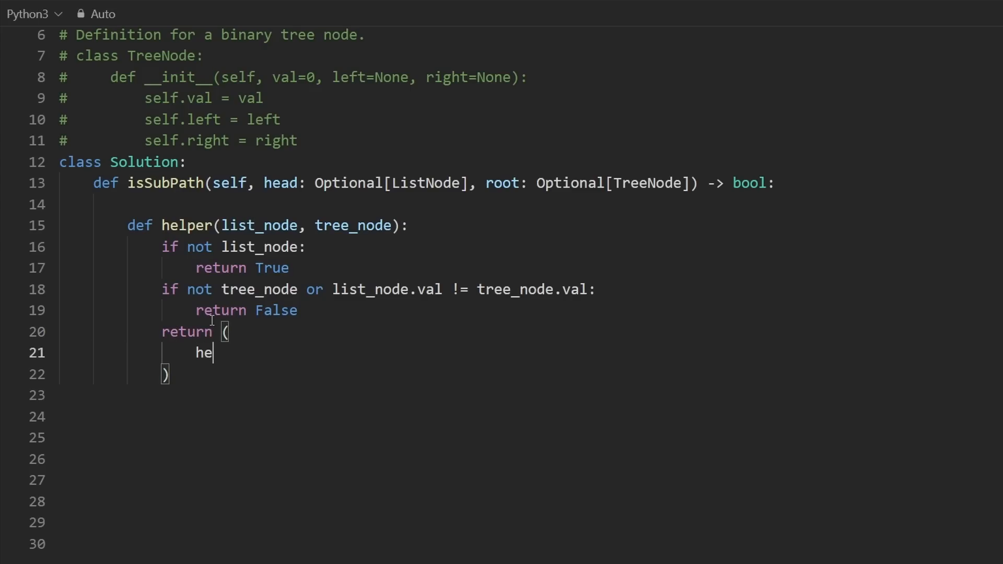
{"action": "type", "text": "lper(list"}
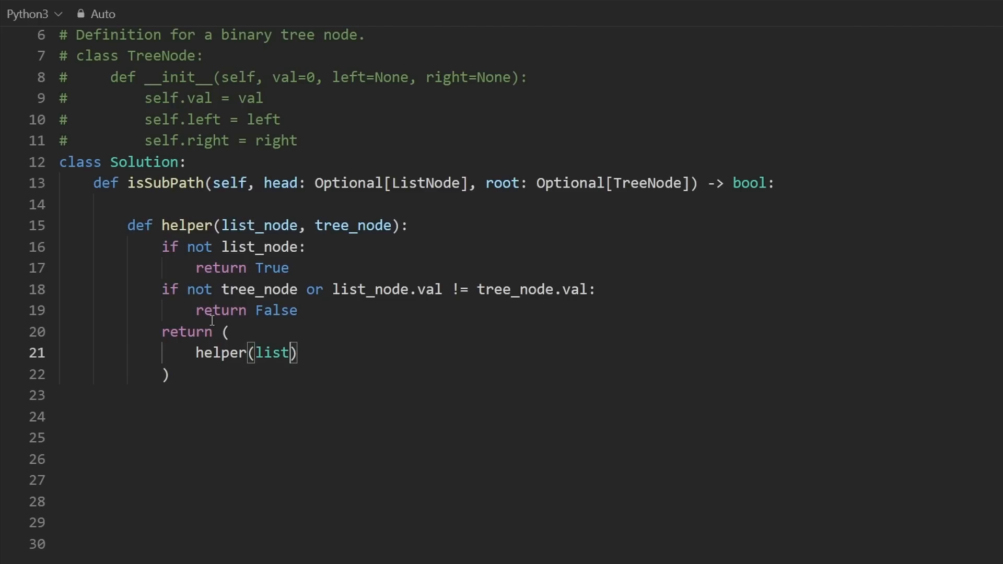
{"action": "type", "text": "_node.next"}
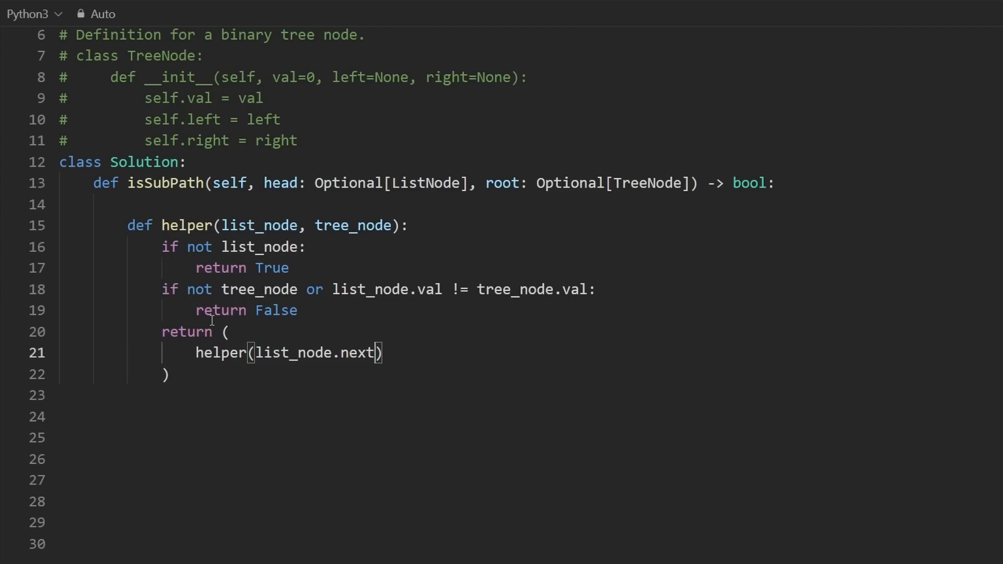
{"action": "type", "text": ", tree_node.left"}
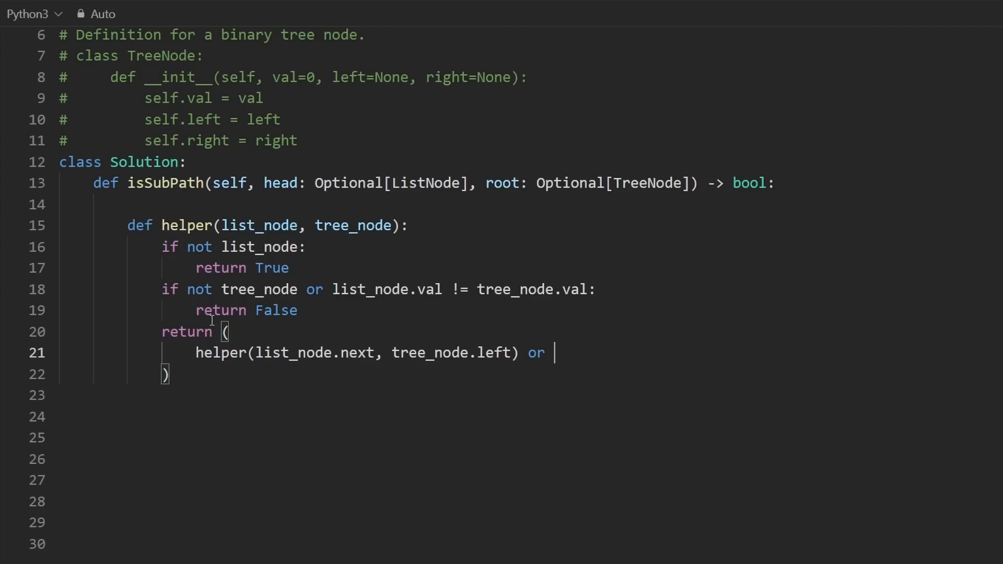
{"action": "left_click_drag", "start_coordinate": [196, 352], "coordinate": [519, 352]}
{"action": "type", "text": "helper(list_node.next, tree_node.right)"}
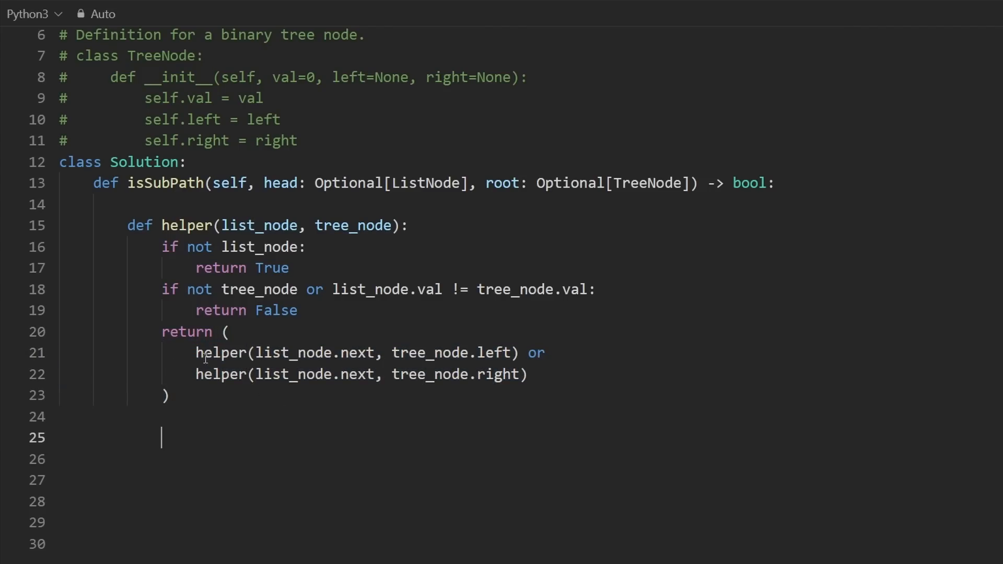
{"action": "left_click_drag", "start_coordinate": [197, 352], "coordinate": [519, 352]}
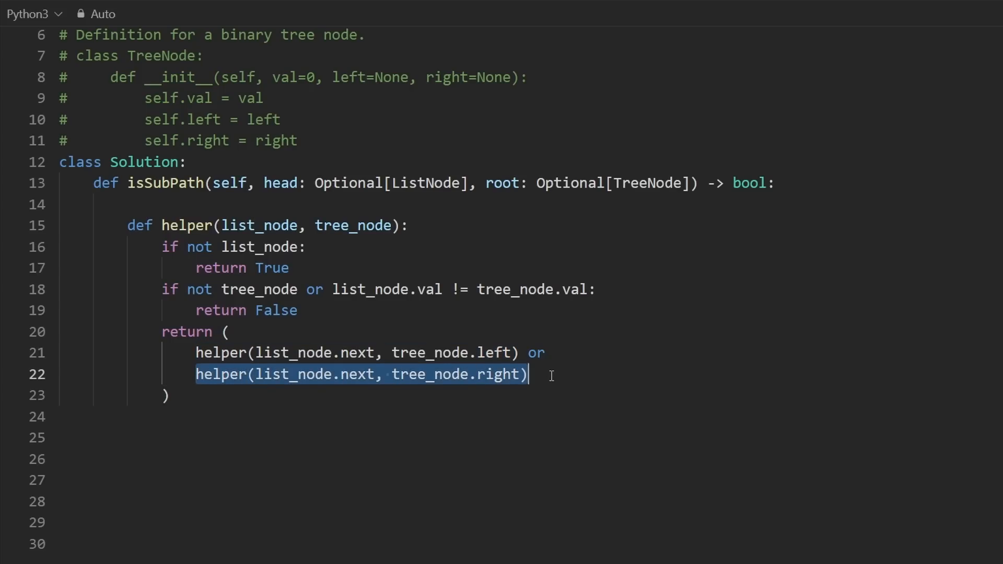
{"action": "left_click", "coordinate": [186, 397]}
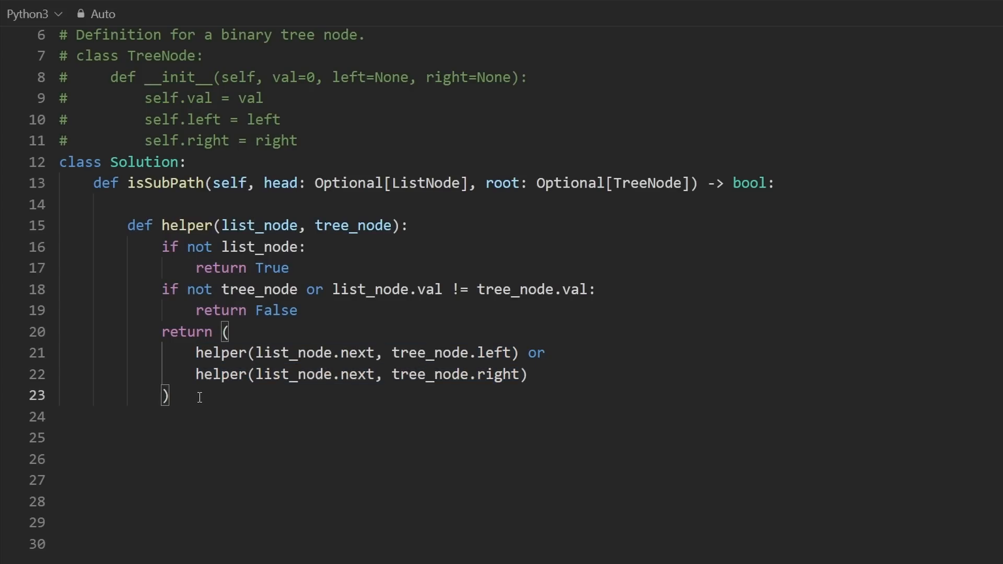
{"action": "left_click_drag", "start_coordinate": [126, 226], "coordinate": [169, 395]}
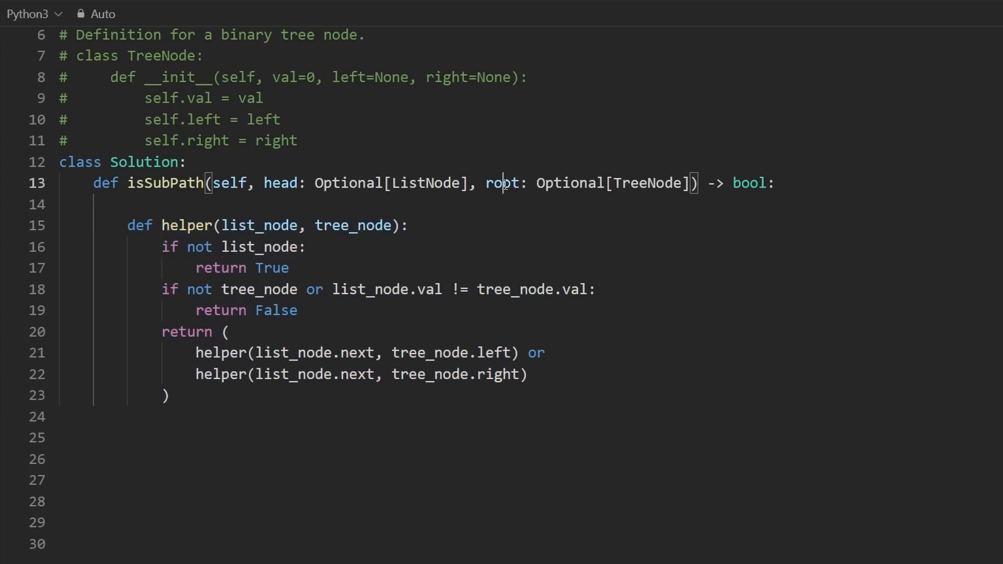
{"action": "double_click", "coordinate": [503, 183]}
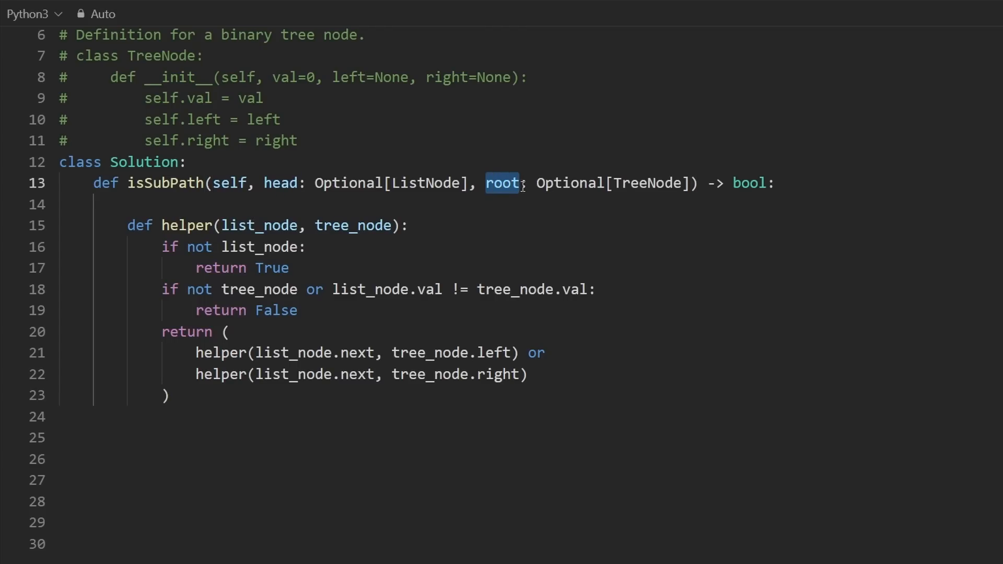
{"action": "double_click", "coordinate": [138, 183]}
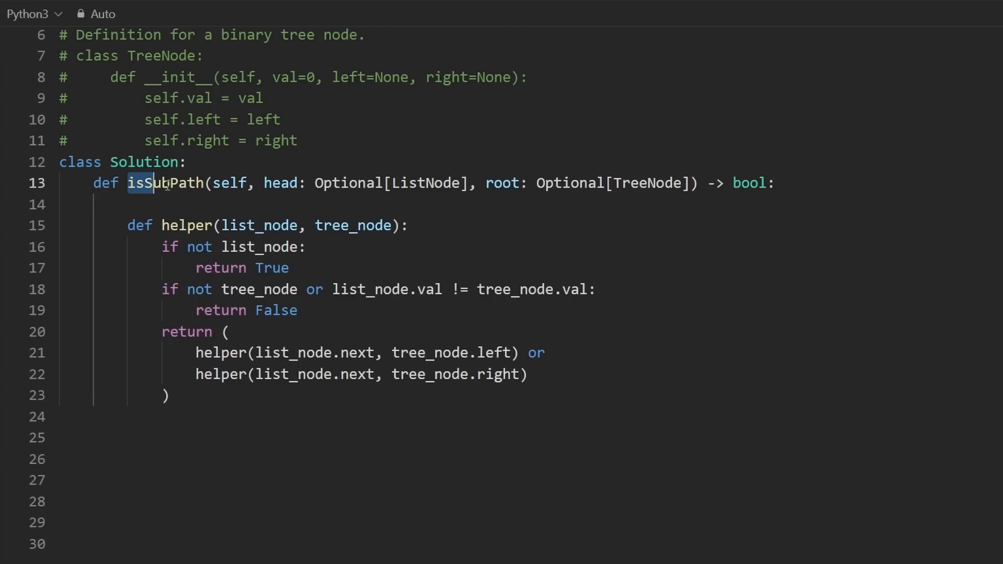
{"action": "double_click", "coordinate": [164, 183]}
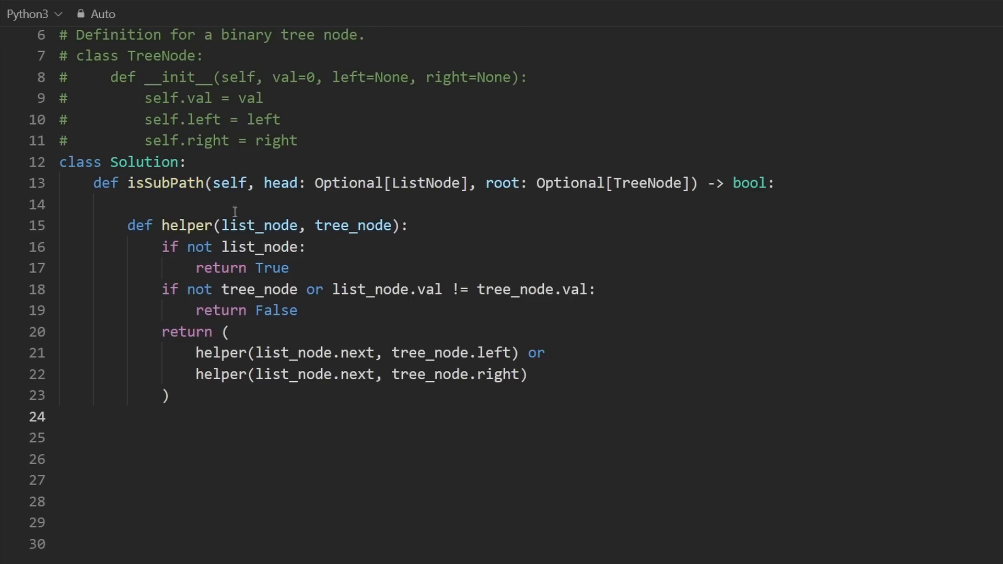
{"action": "double_click", "coordinate": [169, 183]}
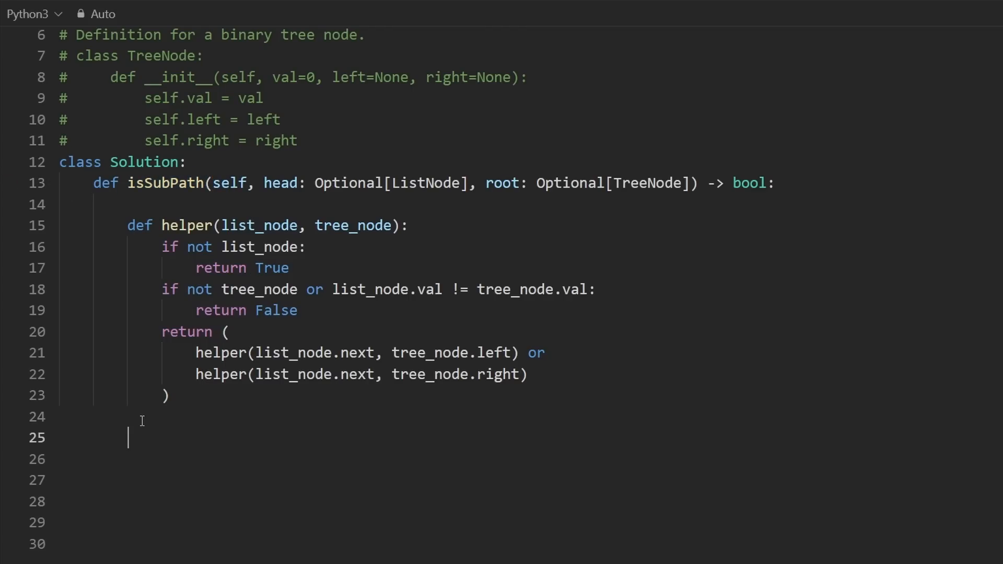
Step: Write 'if helper(head, root): return True' in isSubPath after the nested helper
{"action": "type", "text": "if he"}
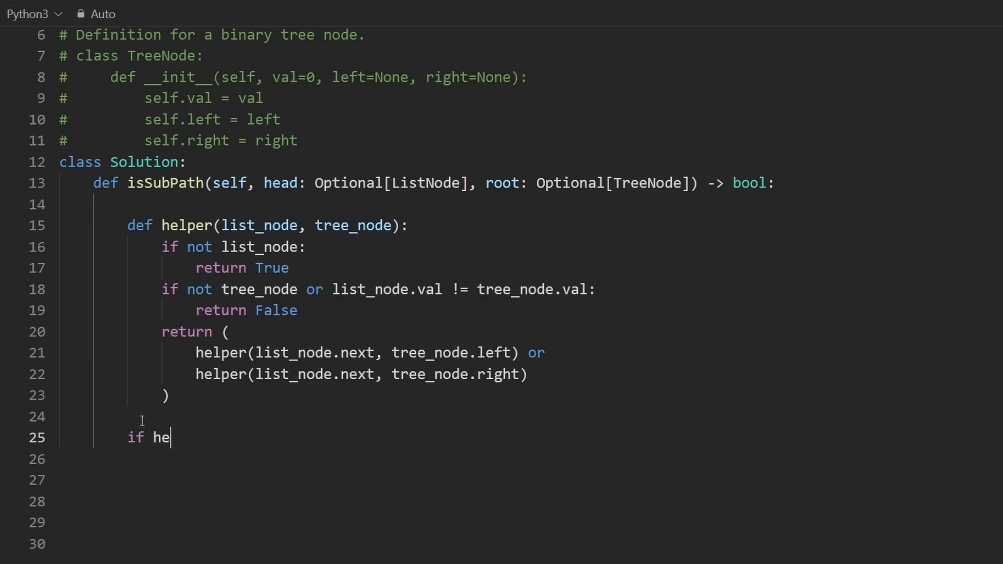
{"action": "type", "text": "lper()"}
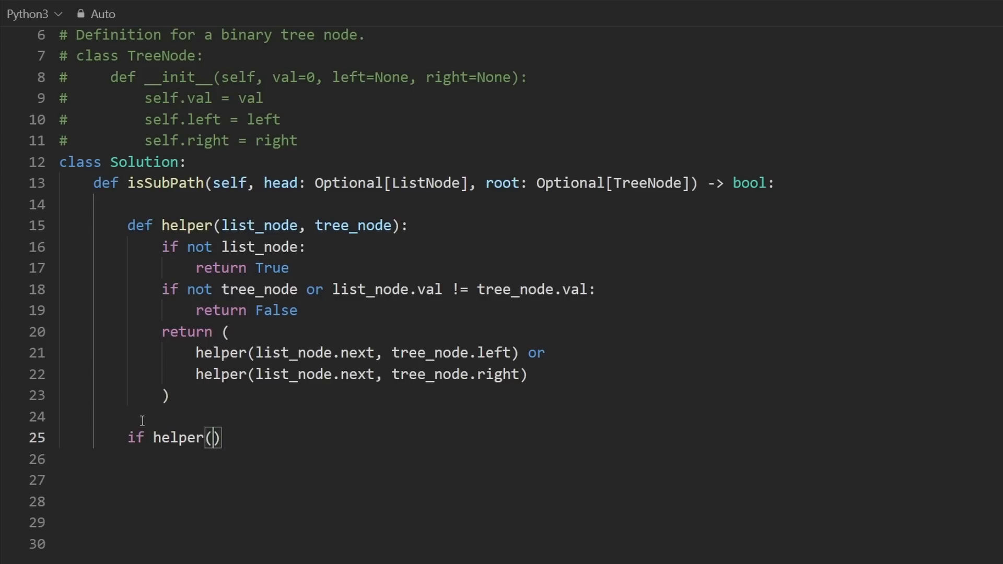
{"action": "type", "text": "head"}
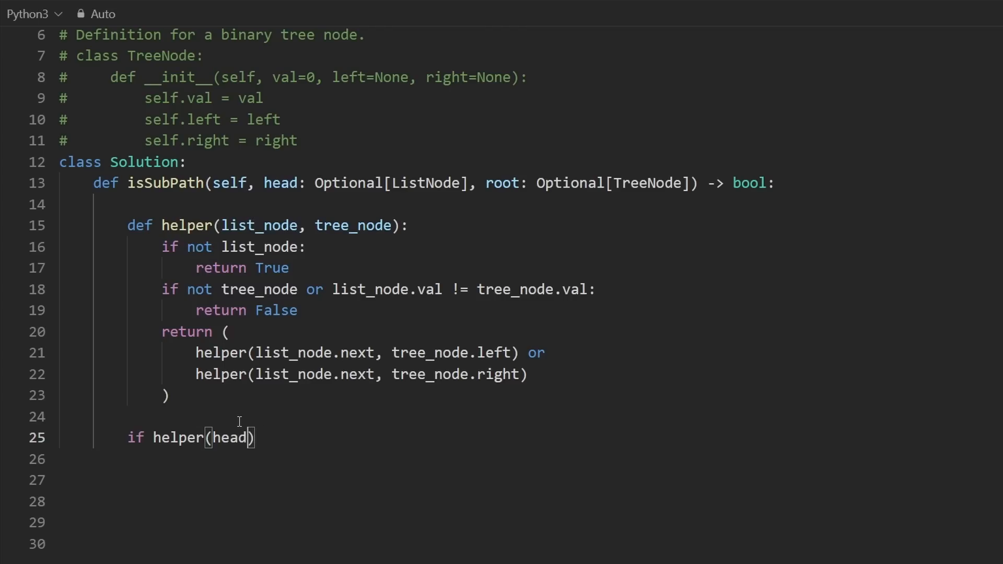
{"action": "type", "text": ", root:"}
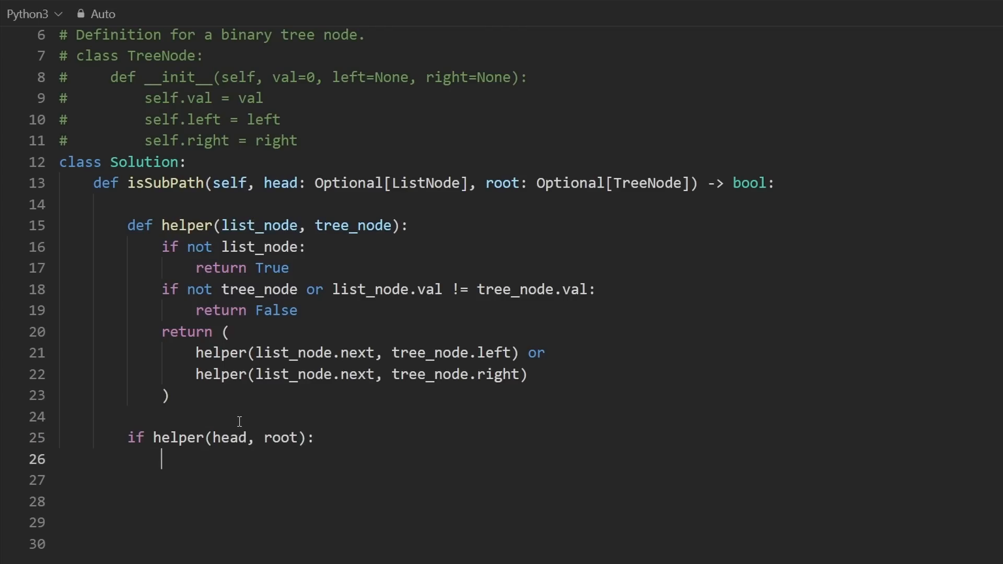
{"action": "type", "text": "return True"}
{"action": "left_click", "coordinate": [525, 480]}
{"action": "type", "text": "return ()"}
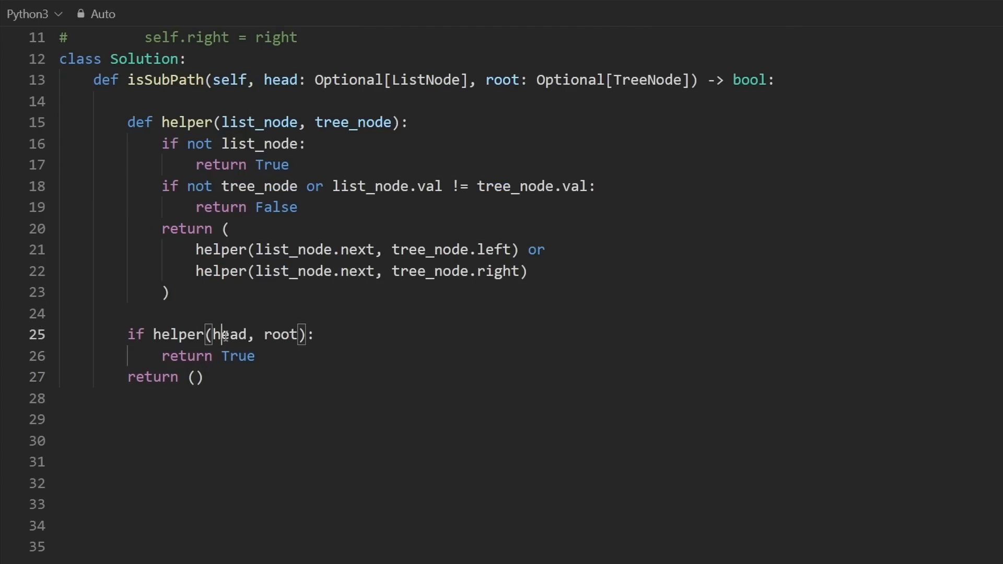
Step: Split the return parentheses onto separate lines and highlight the left and right recursive helper calls
{"action": "double_click", "coordinate": [278, 335]}
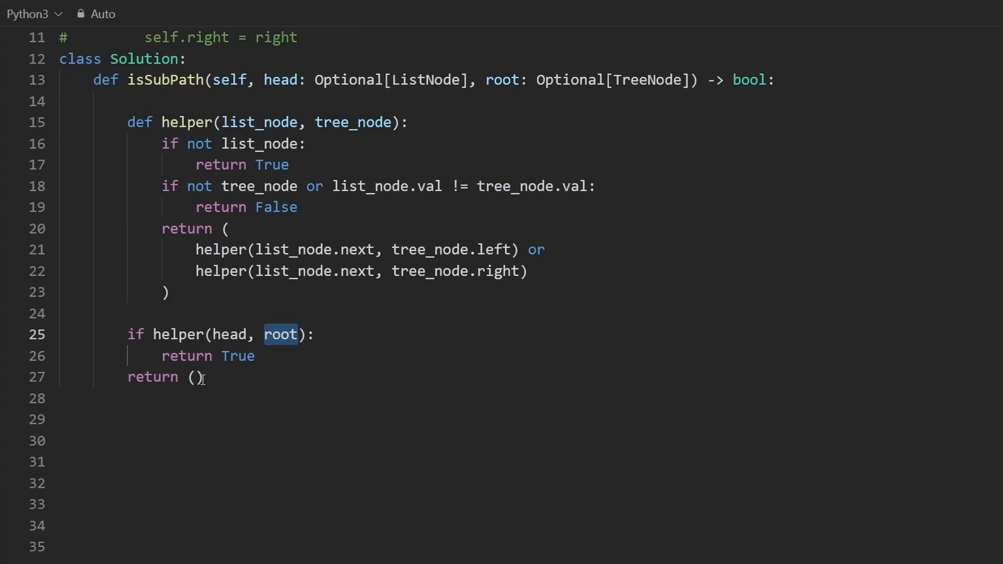
{"action": "key", "text": "enter"}
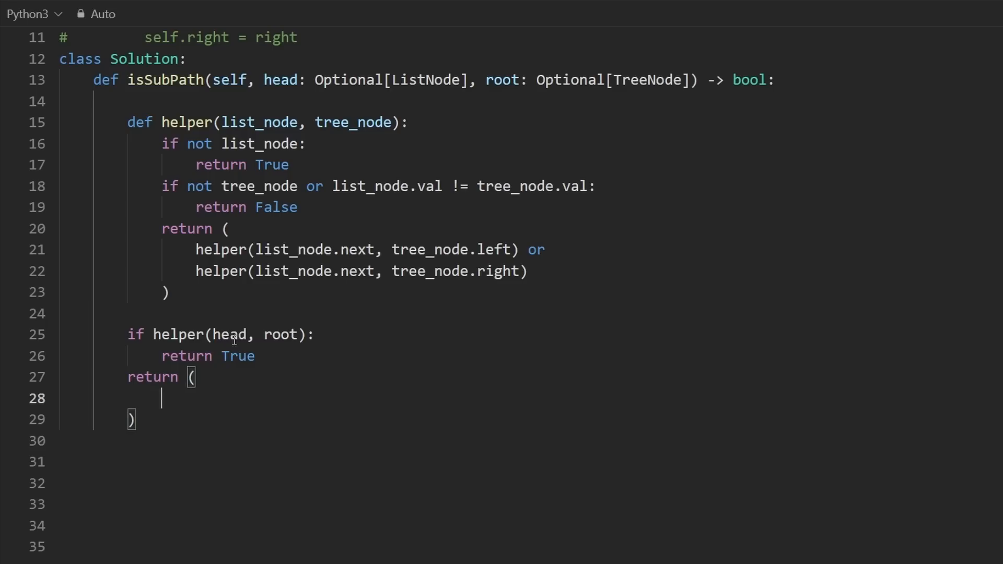
{"action": "double_click", "coordinate": [280, 335]}
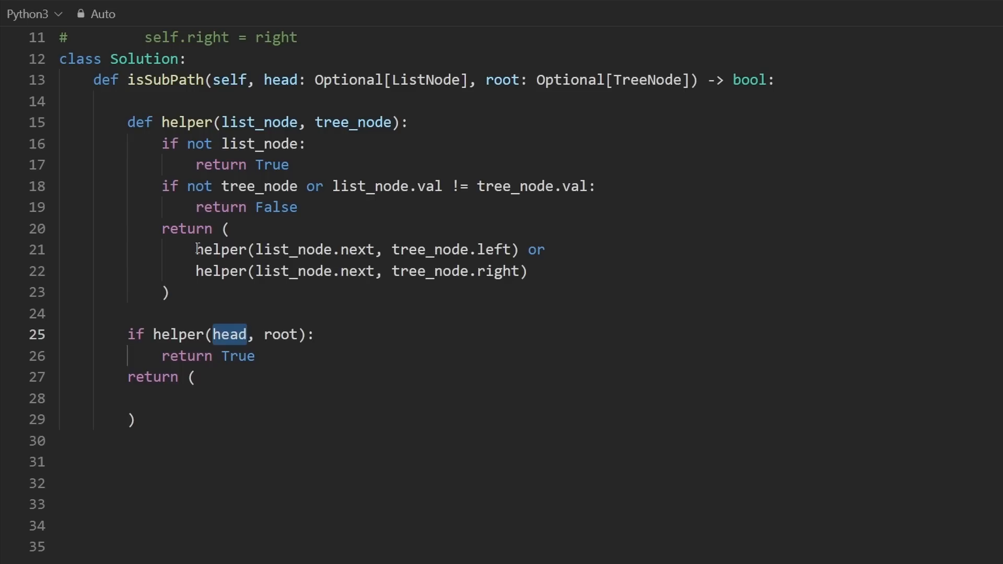
{"action": "left_click_drag", "start_coordinate": [196, 248], "coordinate": [520, 249]}
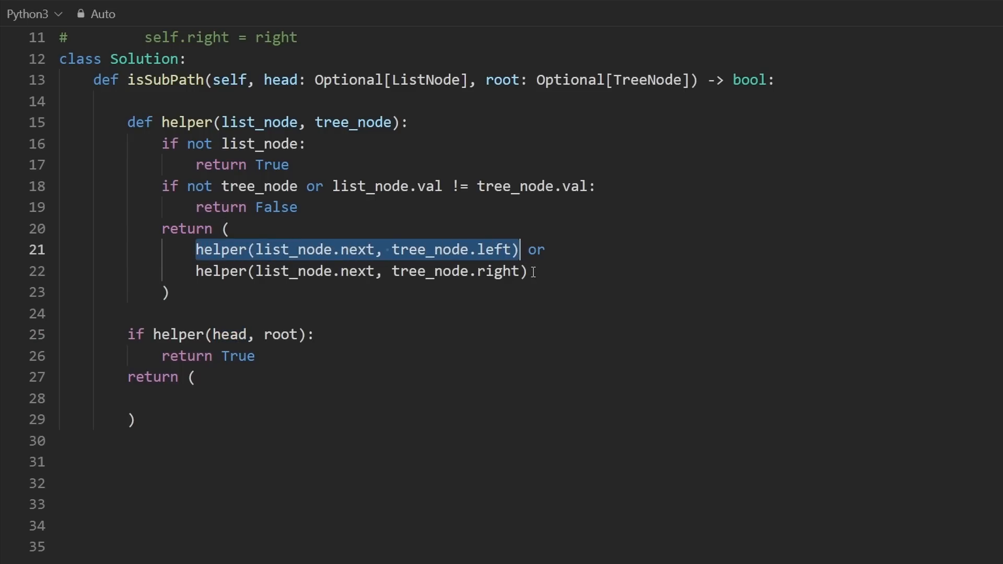
{"action": "left_click_drag", "start_coordinate": [518, 250], "coordinate": [527, 270]}
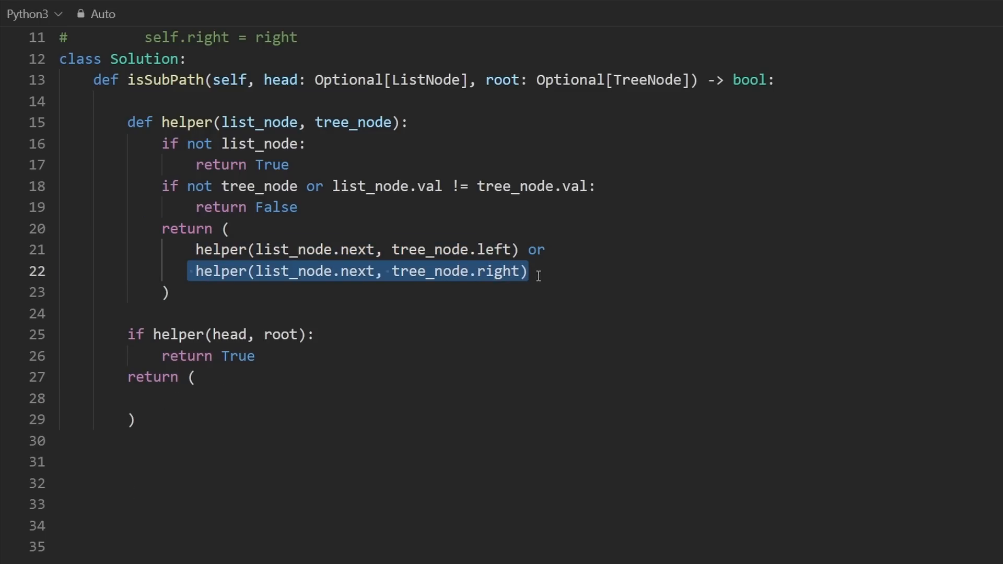
{"action": "double_click", "coordinate": [230, 334]}
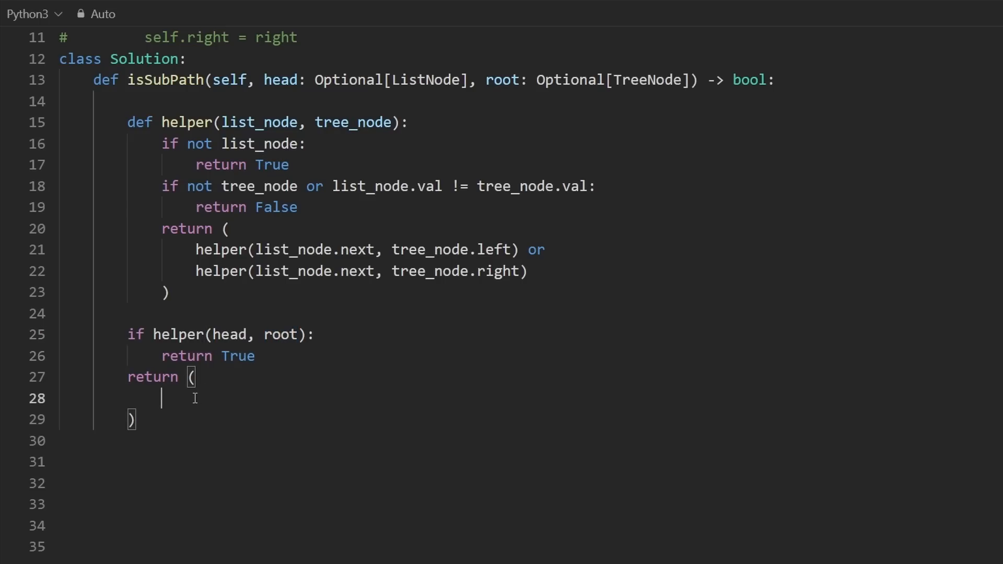
Step: Fill the return with self.isSubPath(head, root.left) or self.isSubPath(head, root.right)
{"action": "double_click", "coordinate": [161, 79]}
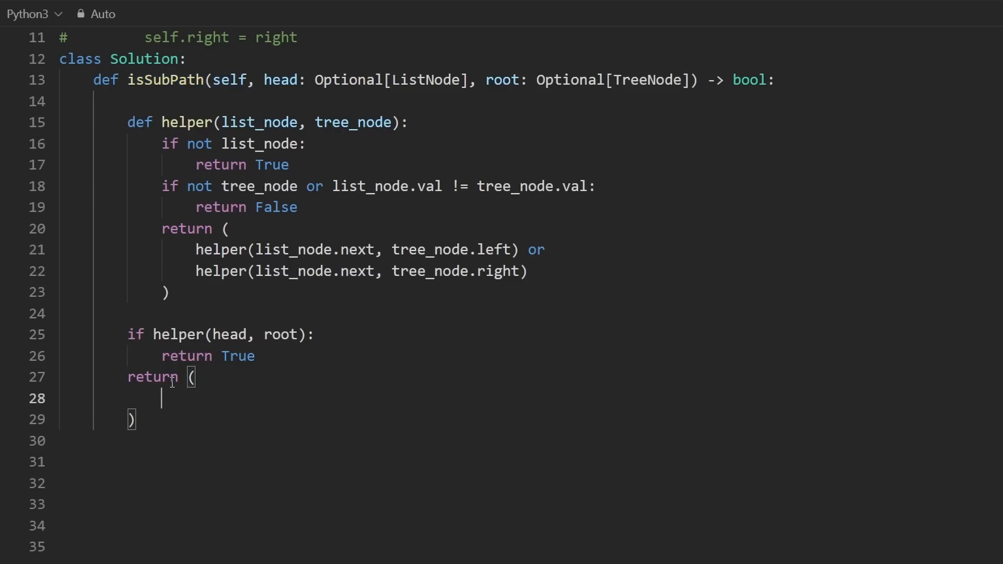
{"action": "type", "text": "self.isSub"}
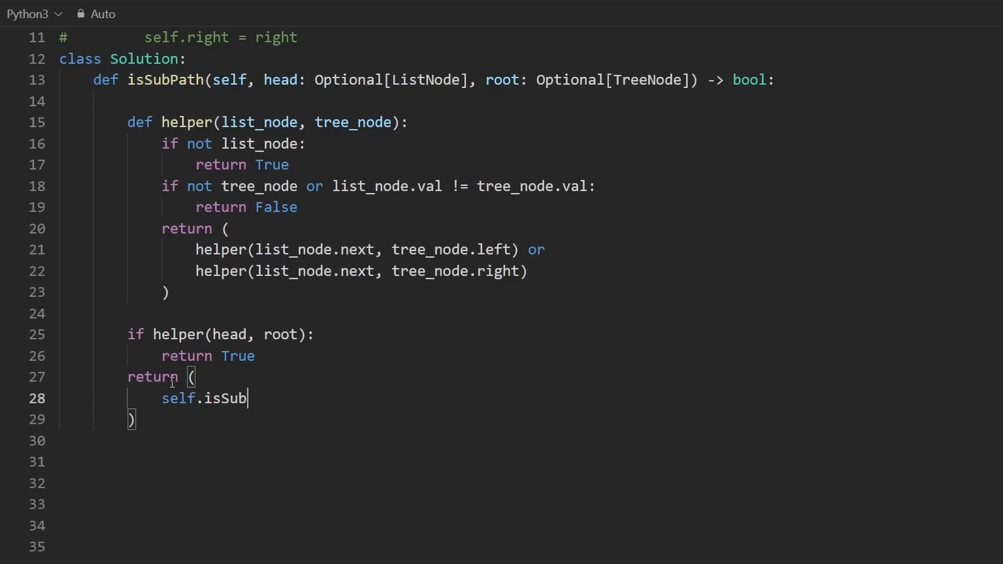
{"action": "type", "text": "Path()"}
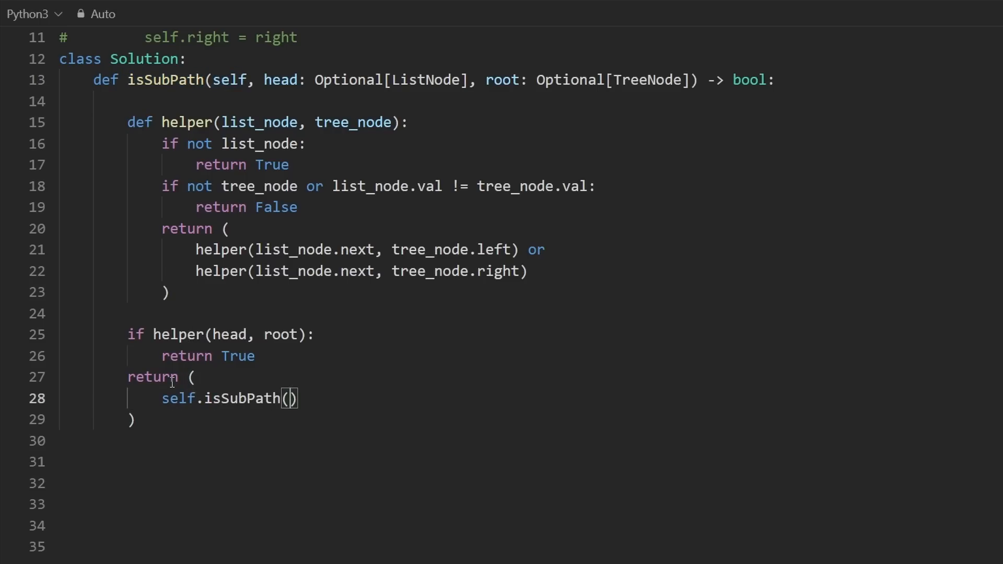
{"action": "type", "text": "head,"}
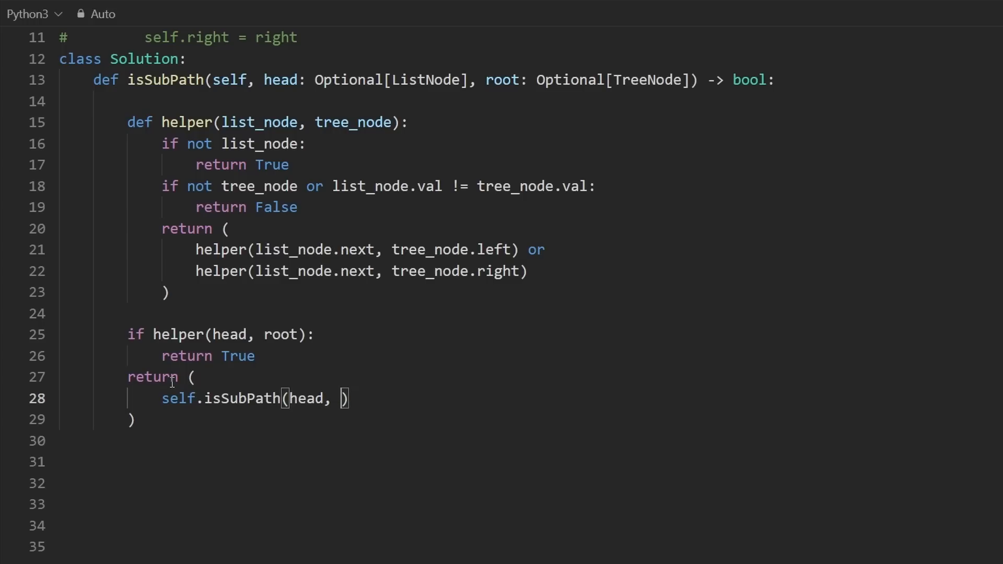
{"action": "type", "text": "root.left) or"}
{"action": "type", "text": "self.isSubPath(head, root.right)"}
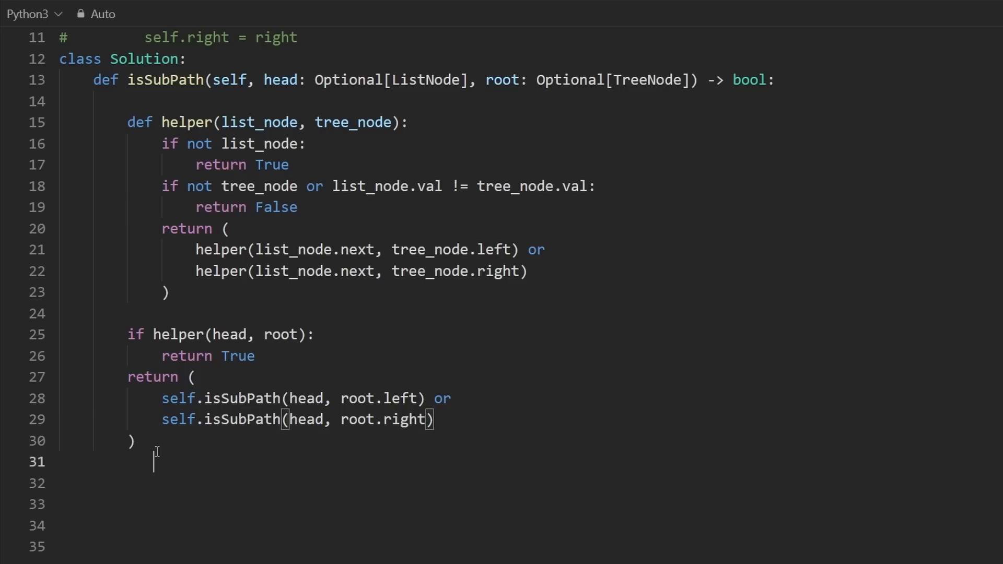
Step: Highlight root in the helper call, the isSubPath signature and the helper(head, root) check
{"action": "left_click_drag", "start_coordinate": [128, 334], "coordinate": [254, 355]}
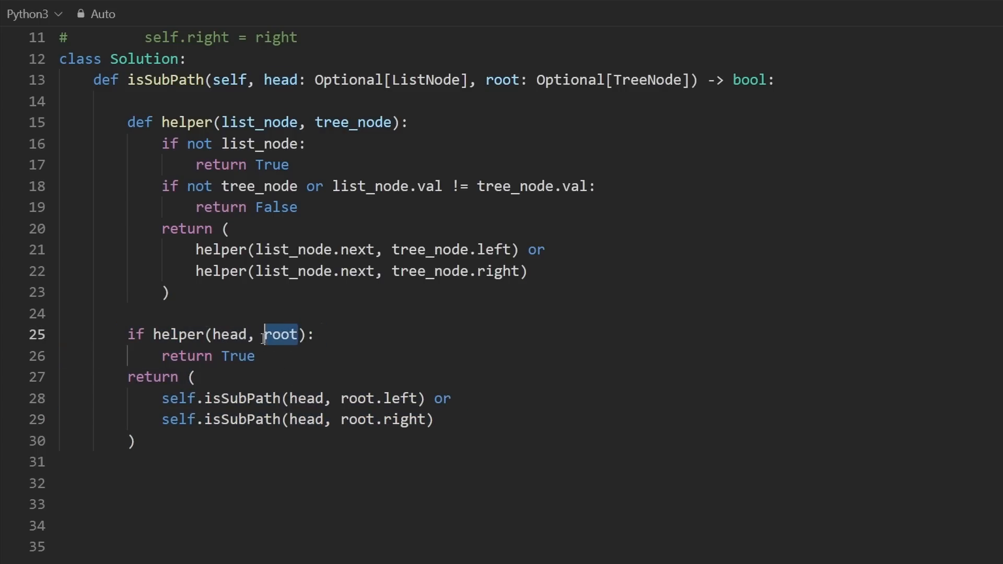
{"action": "left_click_drag", "start_coordinate": [279, 334], "coordinate": [254, 356]}
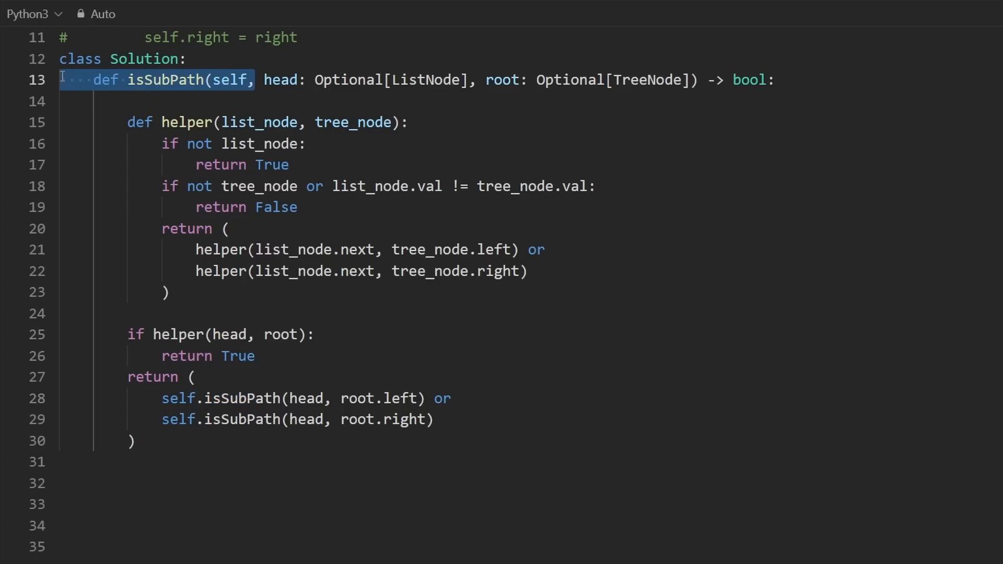
{"action": "double_click", "coordinate": [377, 398]}
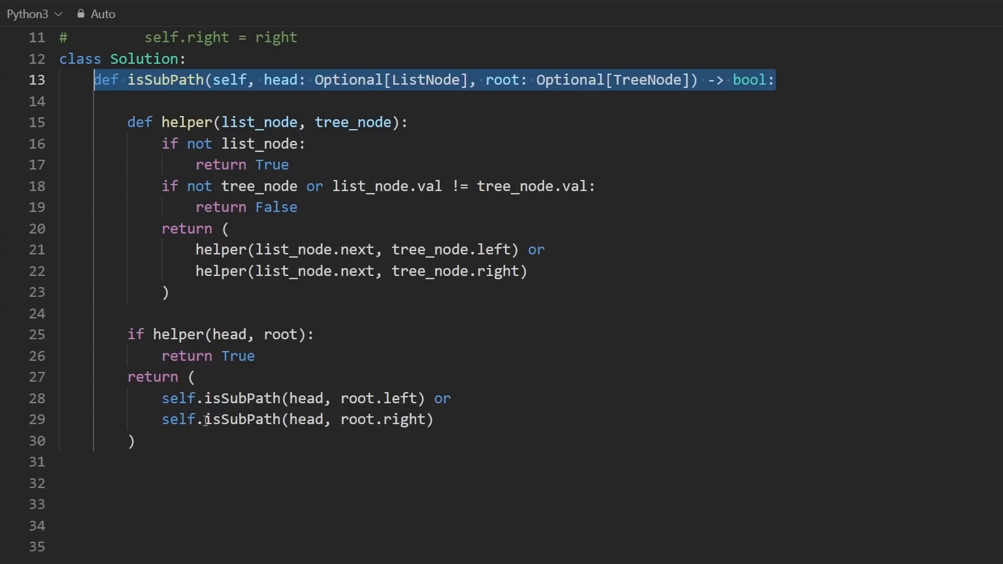
{"action": "left_click", "coordinate": [315, 333]}
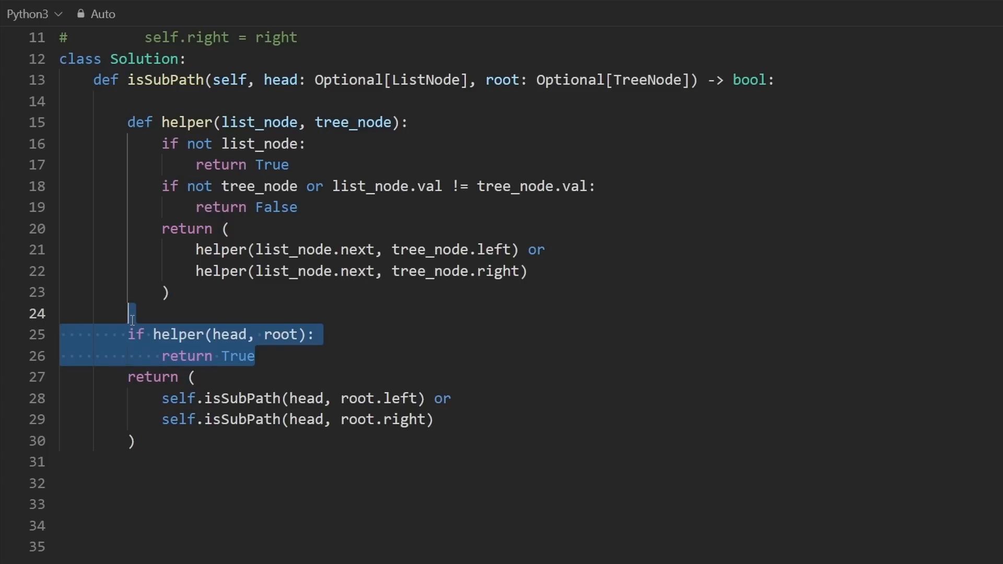
Step: Insert a blank line after 'return True' before the recursive return and move onto it
{"action": "left_click", "coordinate": [295, 368]}
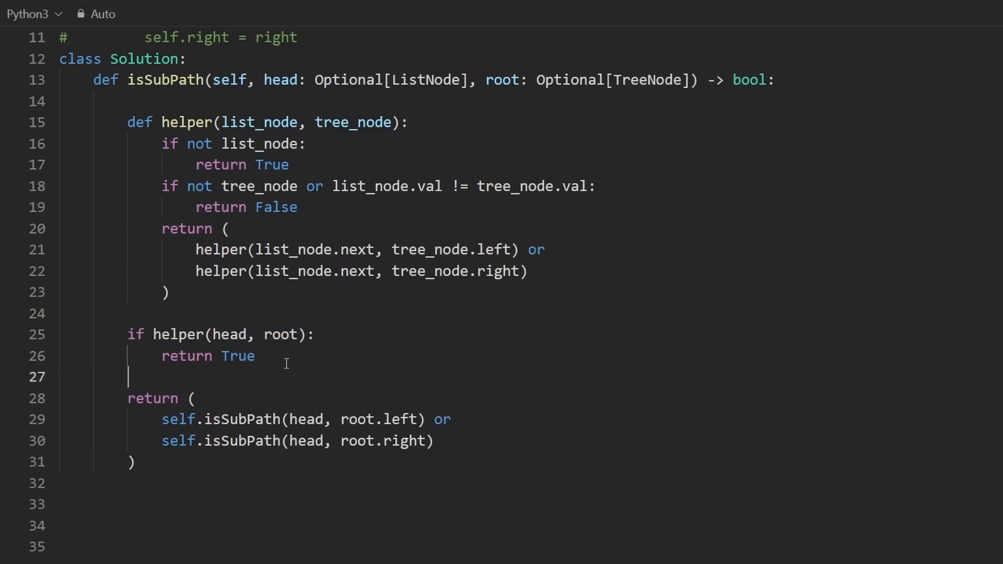
{"action": "left_click", "coordinate": [180, 471]}
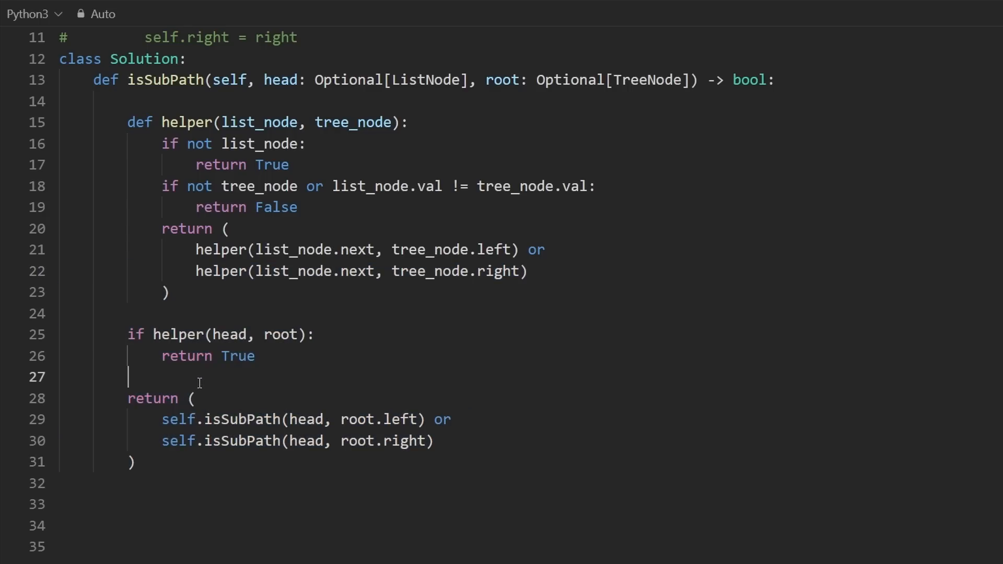
{"action": "mouse_move", "coordinate": [340, 421]}
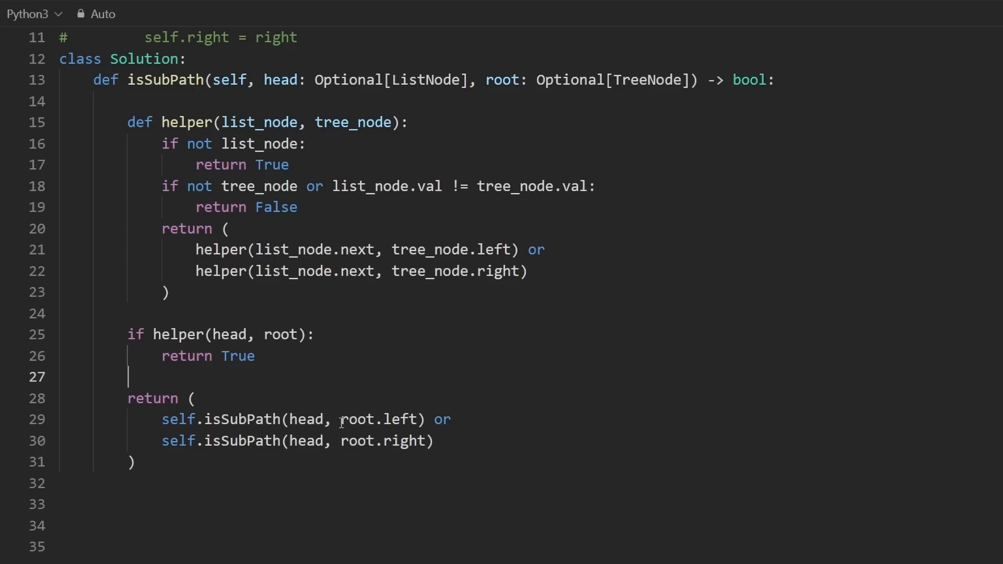
{"action": "double_click", "coordinate": [378, 419]}
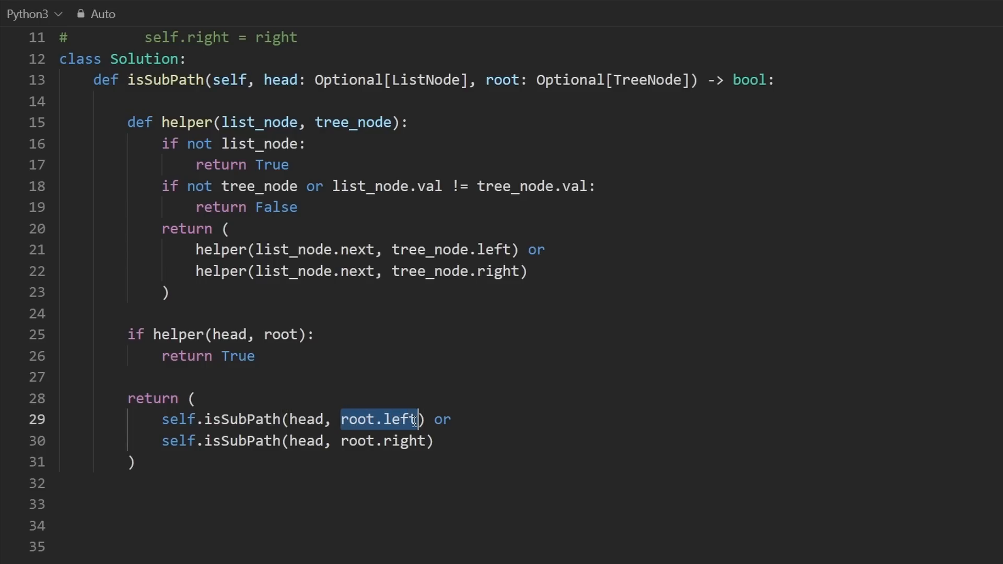
{"action": "mouse_move", "coordinate": [327, 432]}
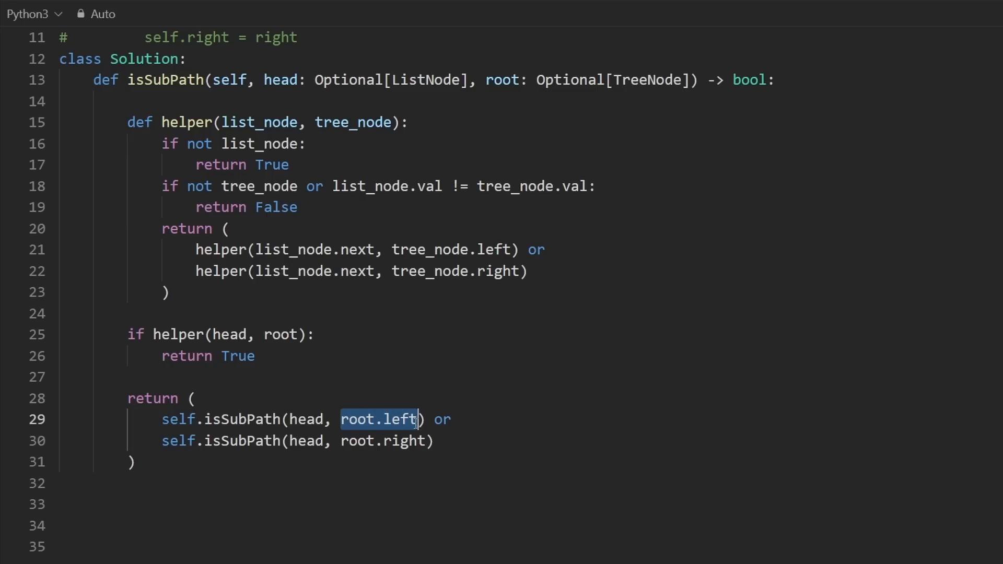
{"action": "left_click", "coordinate": [258, 377]}
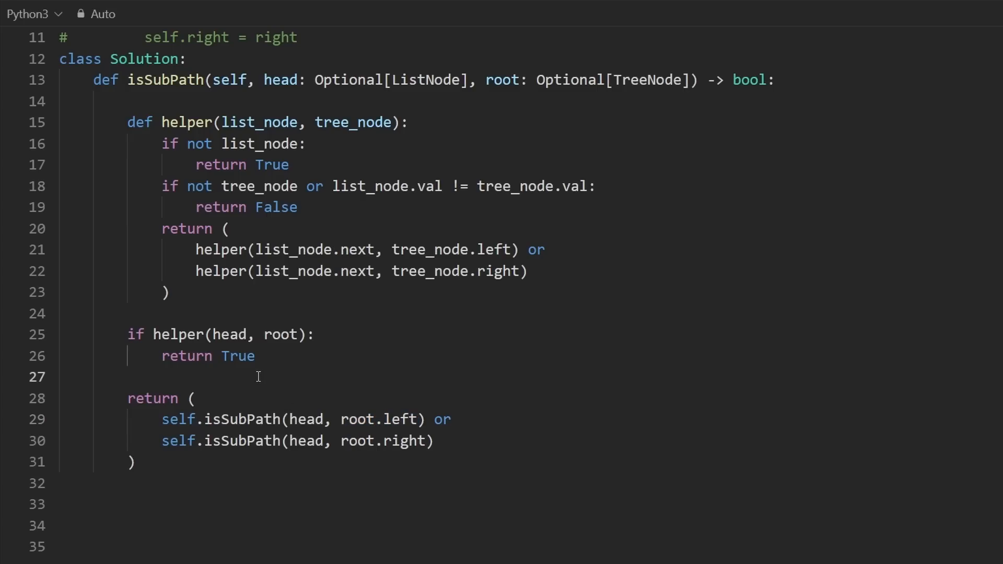
Step: Add the guard 'if not root: return False' before the recursive return block
{"action": "type", "text": "if not root:"}
{"action": "type", "text": "return False"}
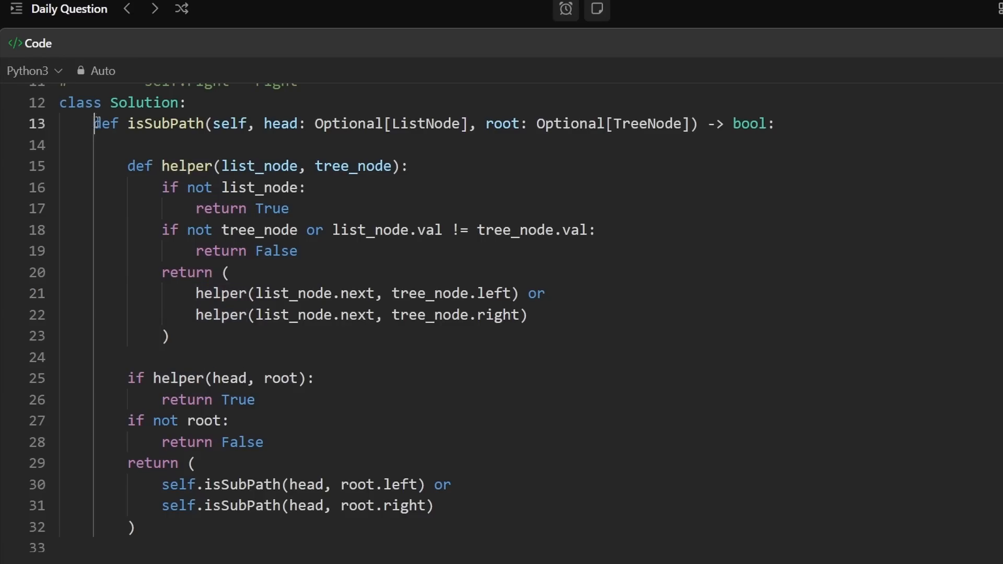
Step: Move helper below isSubPath as a class method with self, calling it via self.helper
{"action": "triple_click", "coordinate": [416, 124]}
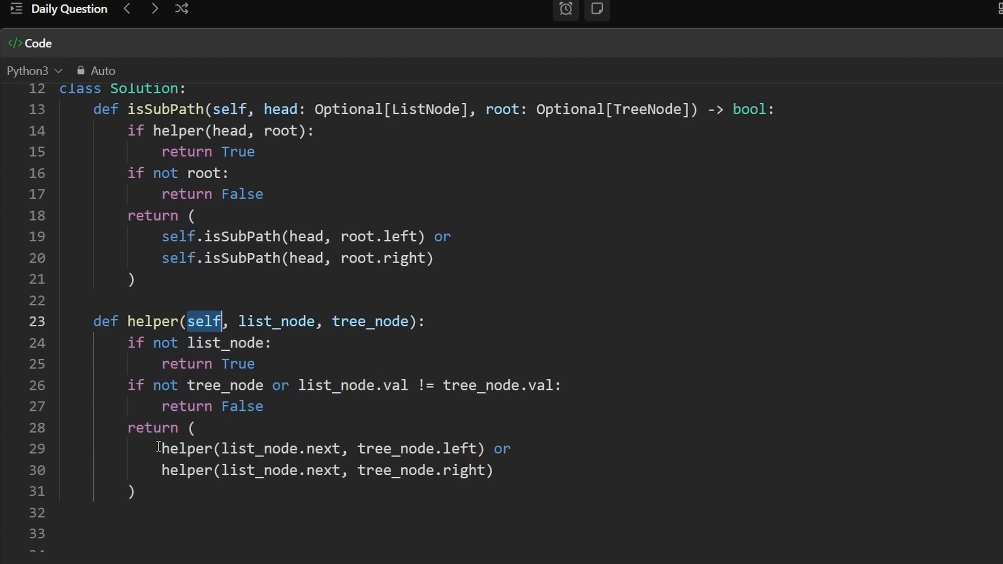
{"action": "type", "text": "self."}
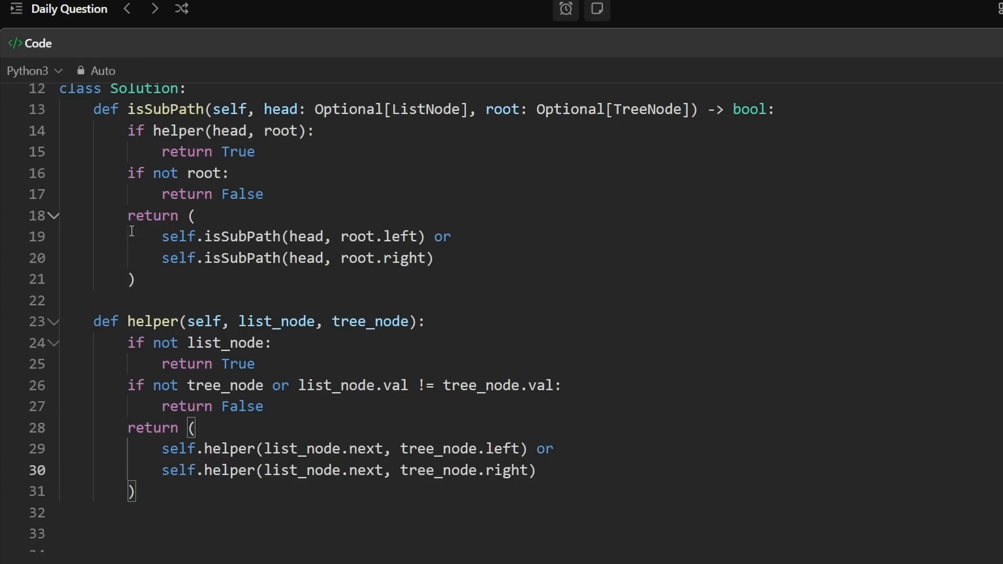
{"action": "double_click", "coordinate": [179, 131]}
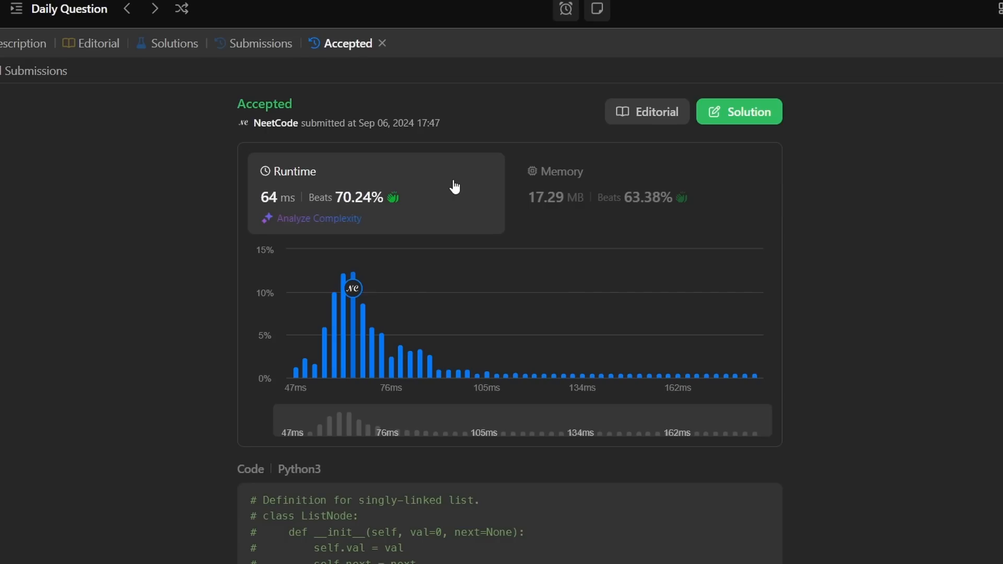
{"action": "mouse_move", "coordinate": [426, 166]}
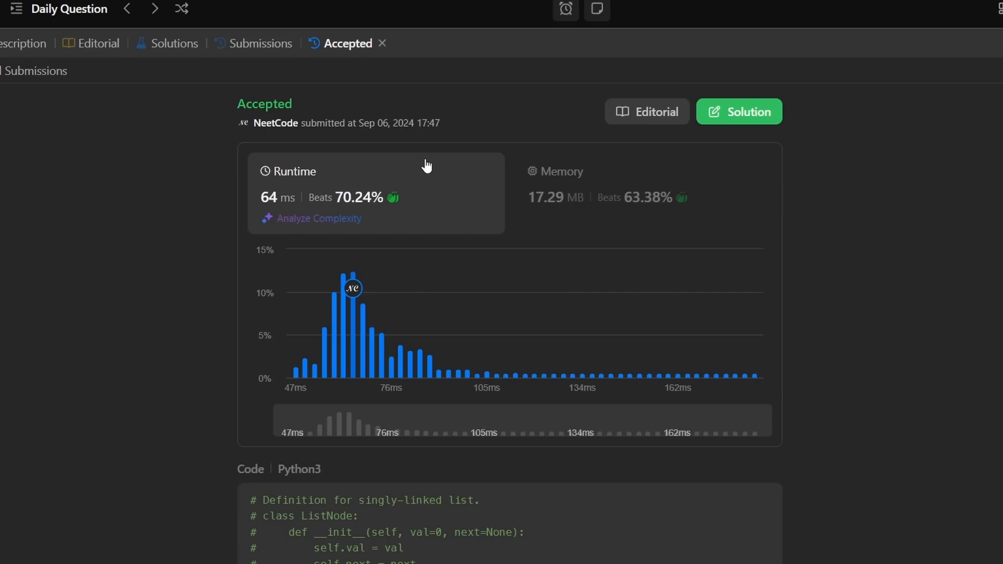